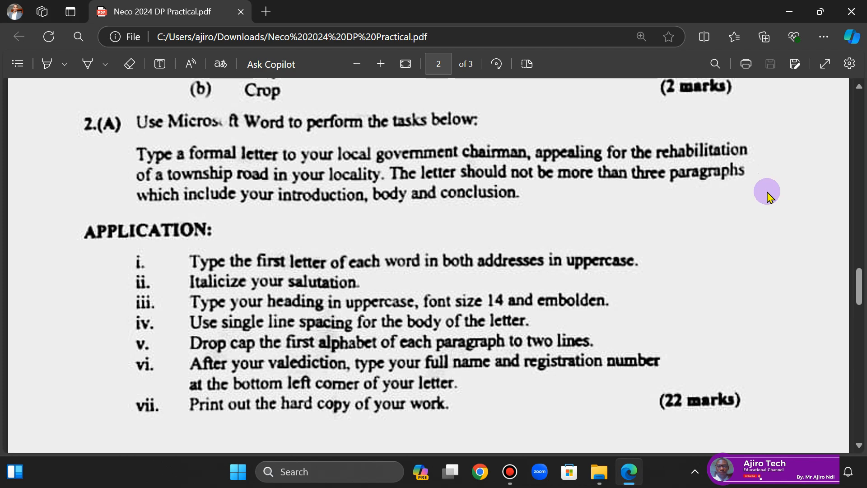
mouse_move(790, 206)
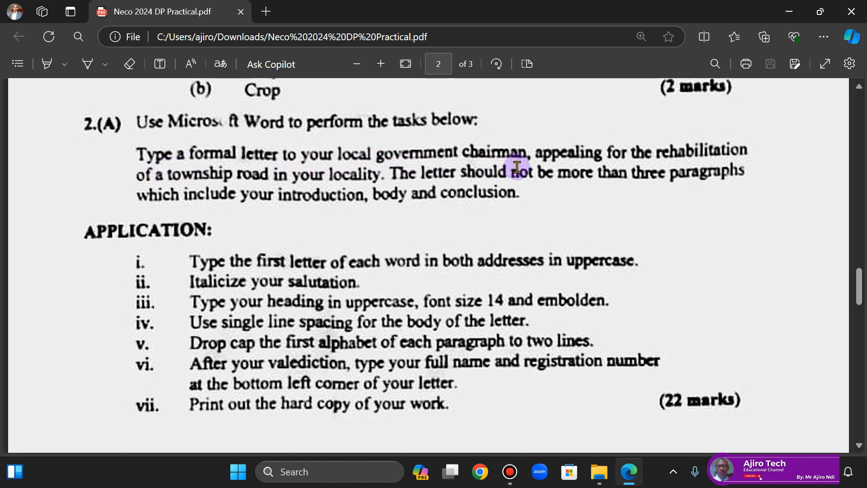
mouse_move(58, 213)
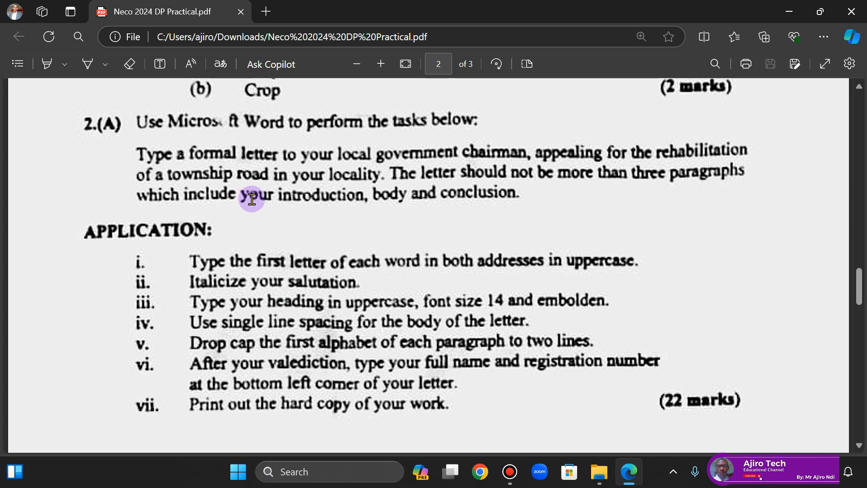
mouse_move(255, 209)
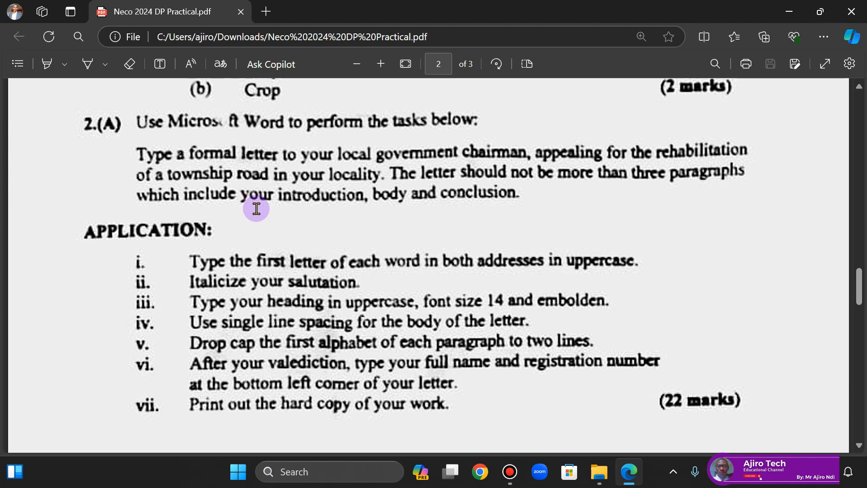
Launch Word from a Start-menu search for 'word' and create a new blank document
type("word")
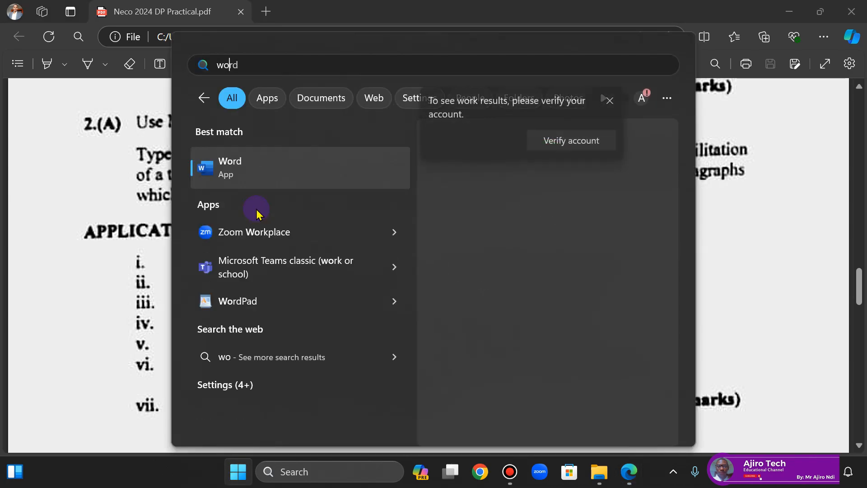
left_click(300, 168)
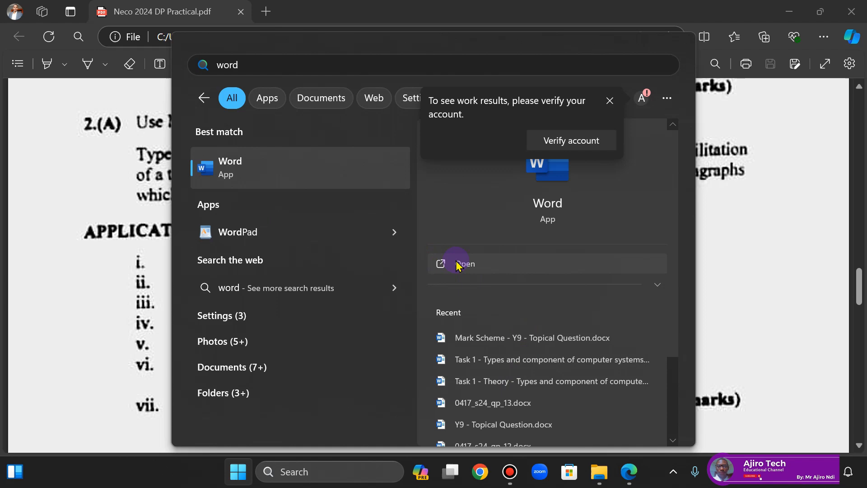
left_click(463, 263)
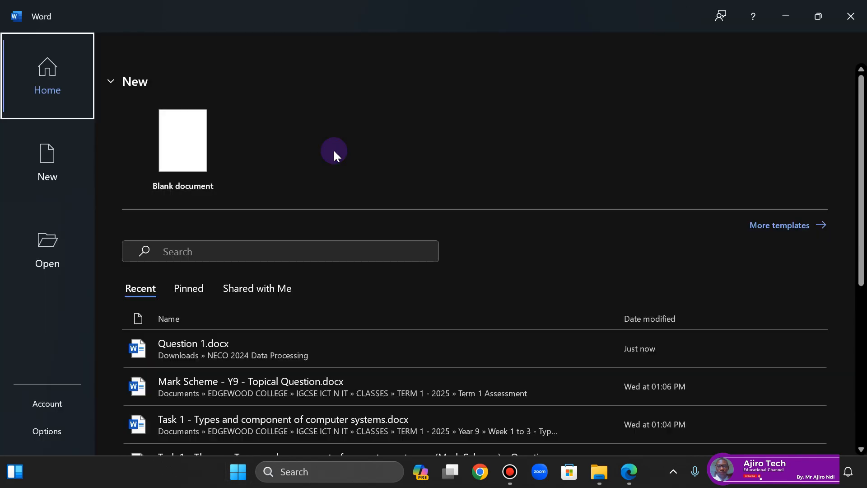
left_click(182, 140)
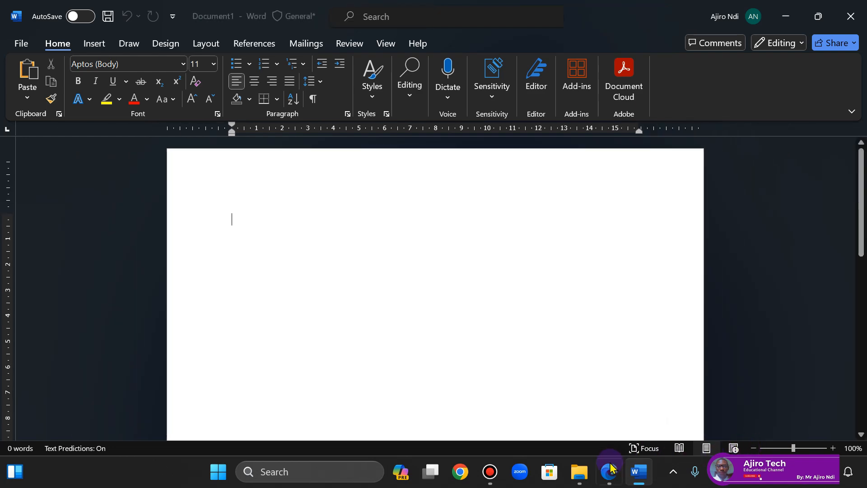
Paste the prepared Etuk Road rehabilitation letter into the document and read through it
left_click(608, 472)
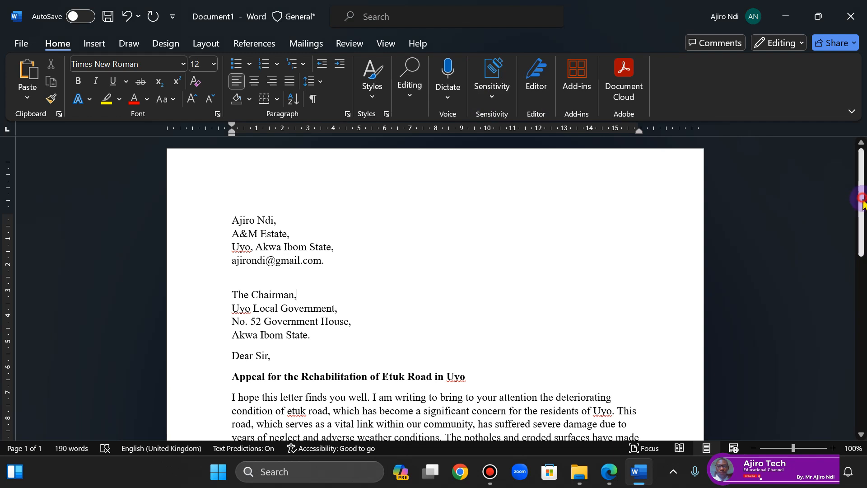
scroll("down", 3)
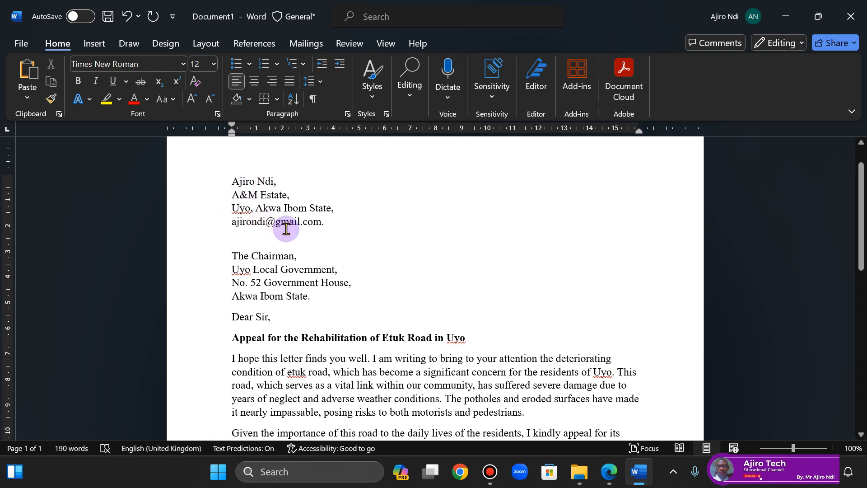
mouse_move(287, 253)
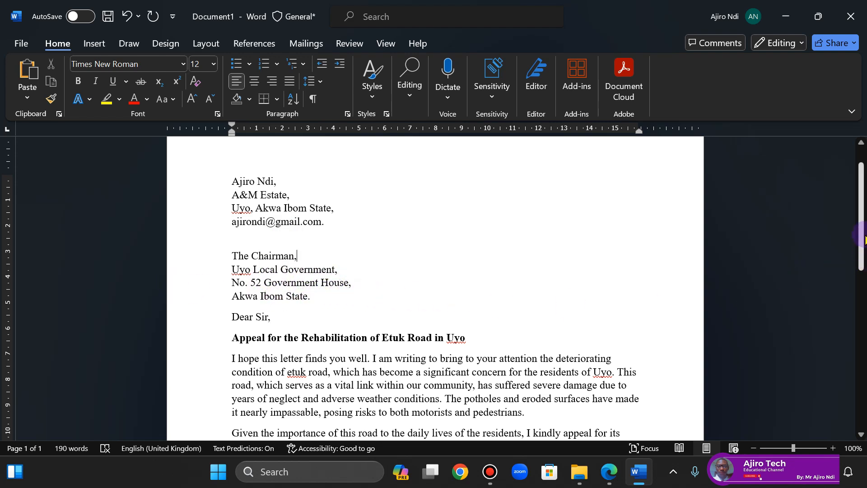
scroll("down", 3)
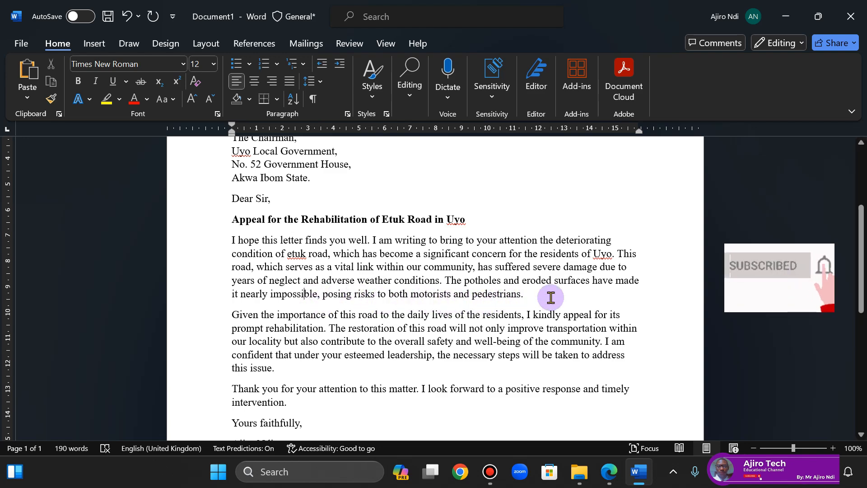
scroll("down", 3)
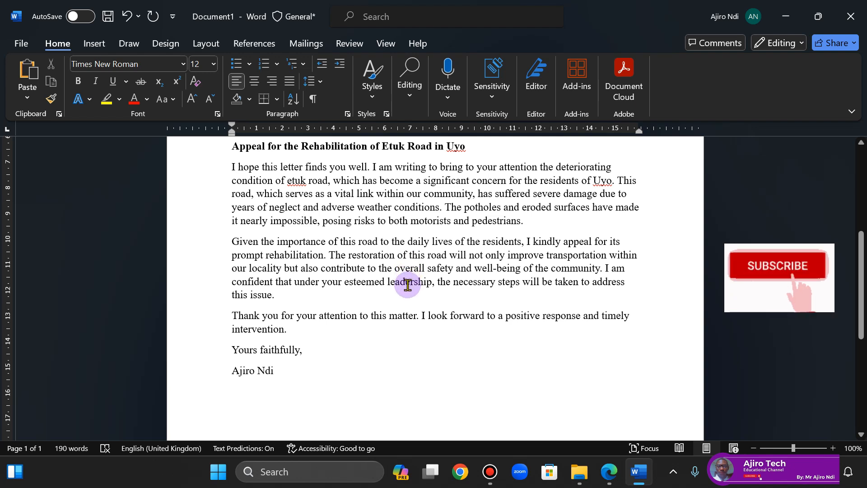
mouse_move(416, 302)
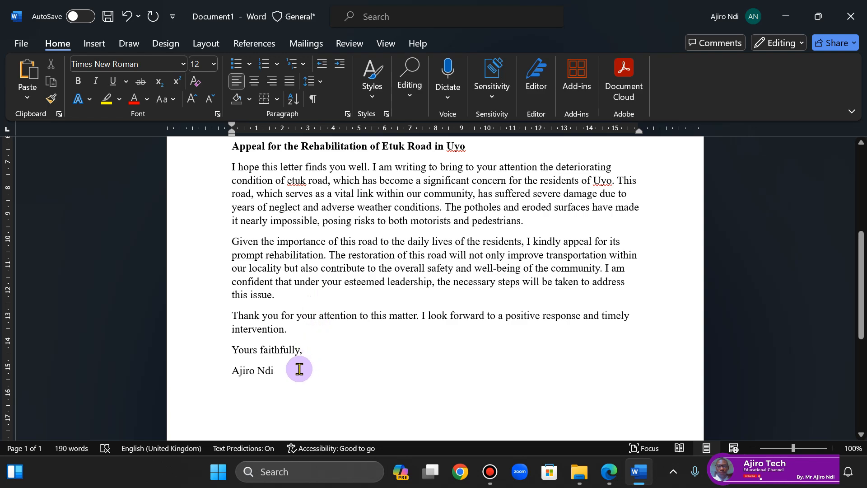
mouse_move(773, 420)
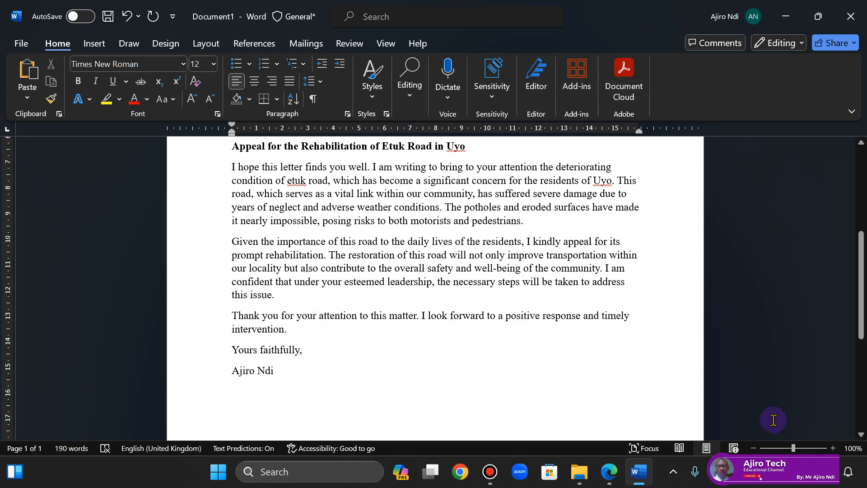
Zoom the letter to 130% and read it from the addresses down to the closing
left_click(832, 448)
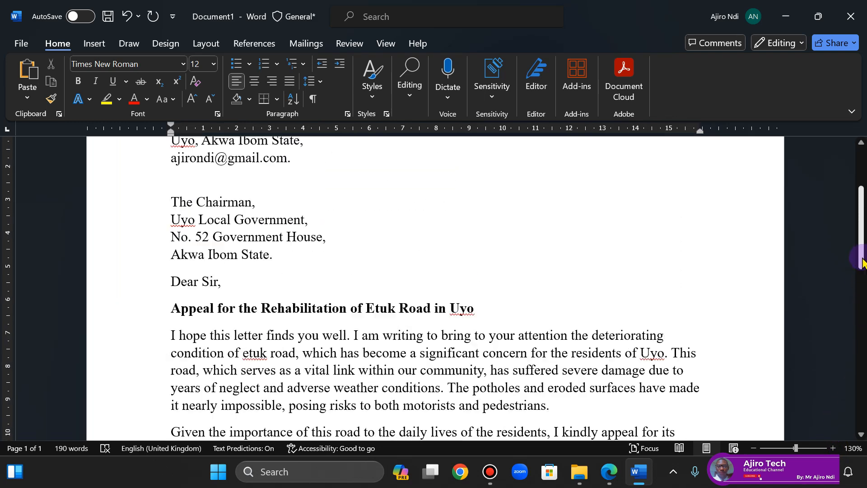
scroll("down", 3)
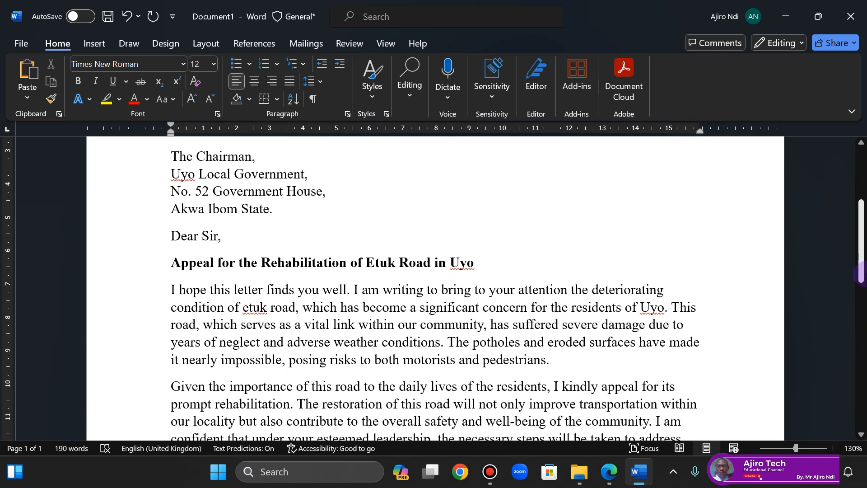
scroll("down", 3)
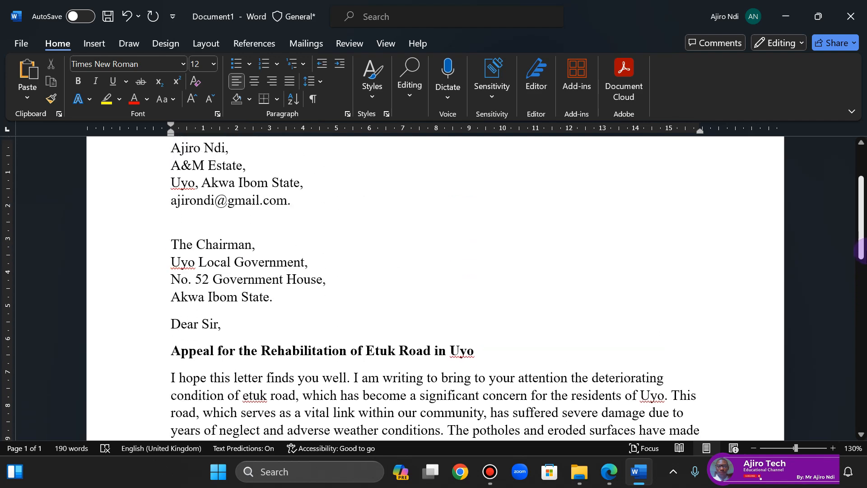
scroll("down", 3)
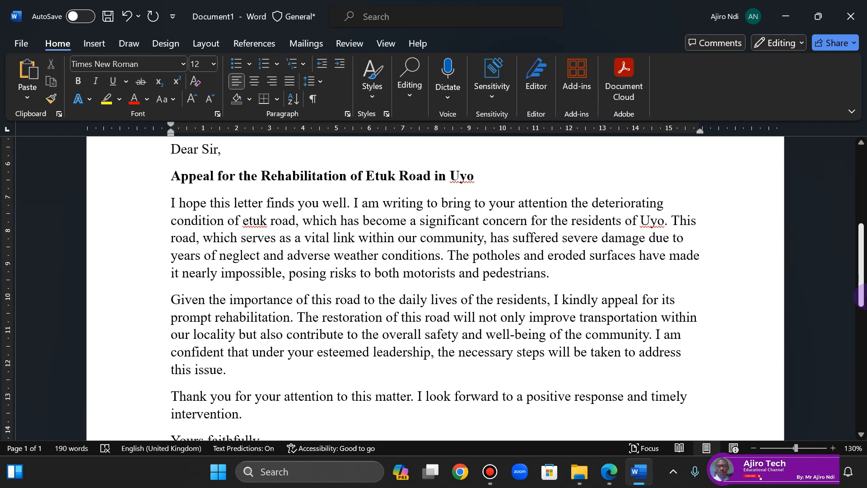
scroll("down", 3)
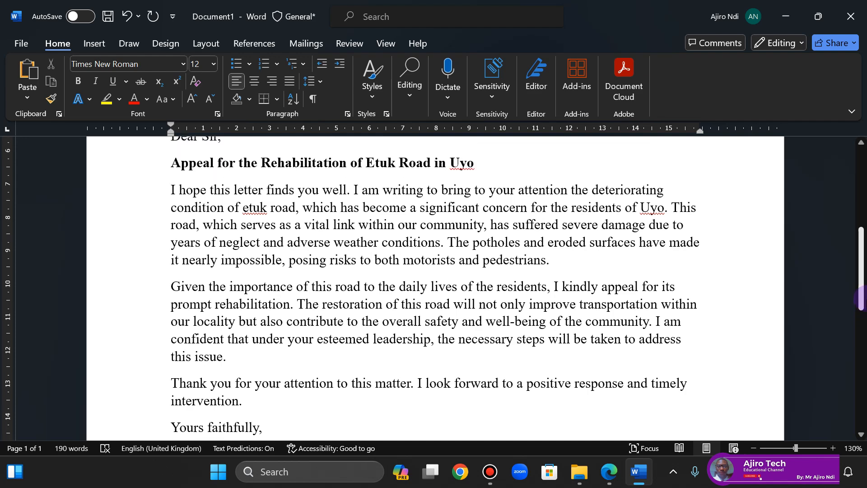
Compare question 2(A)'s instructions in Edge against the letter in Word, switching back and forth
left_click(609, 472)
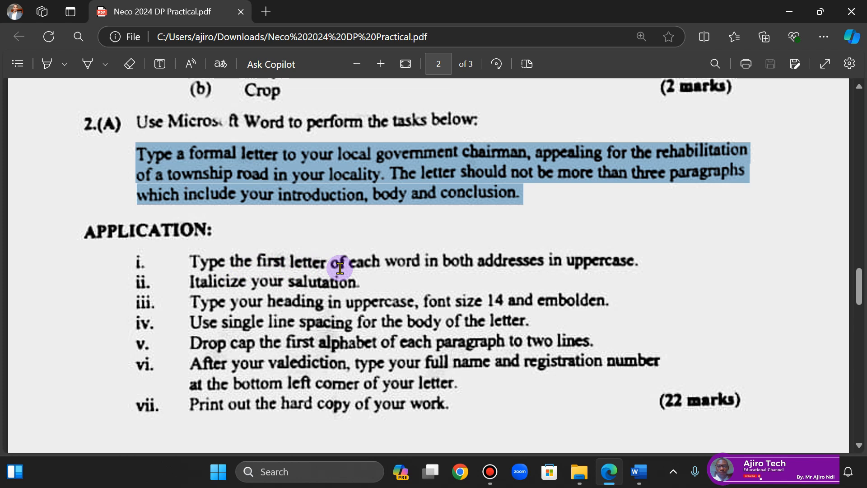
mouse_move(447, 266)
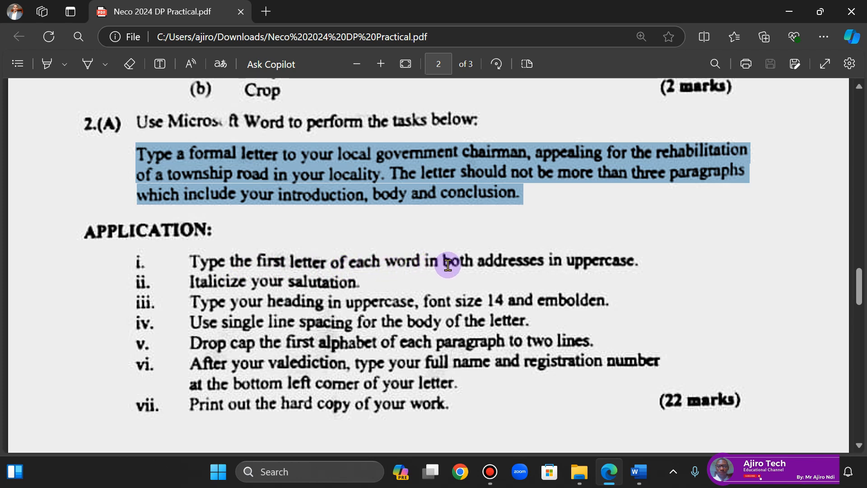
mouse_move(544, 270)
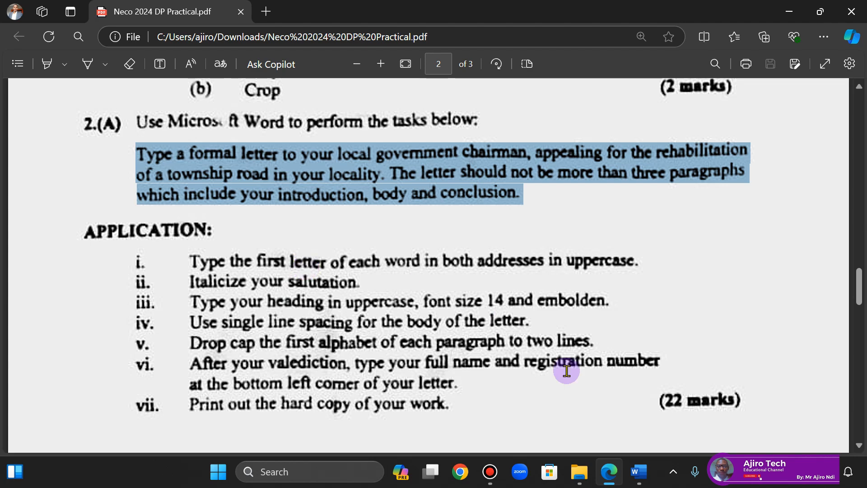
left_click(637, 472)
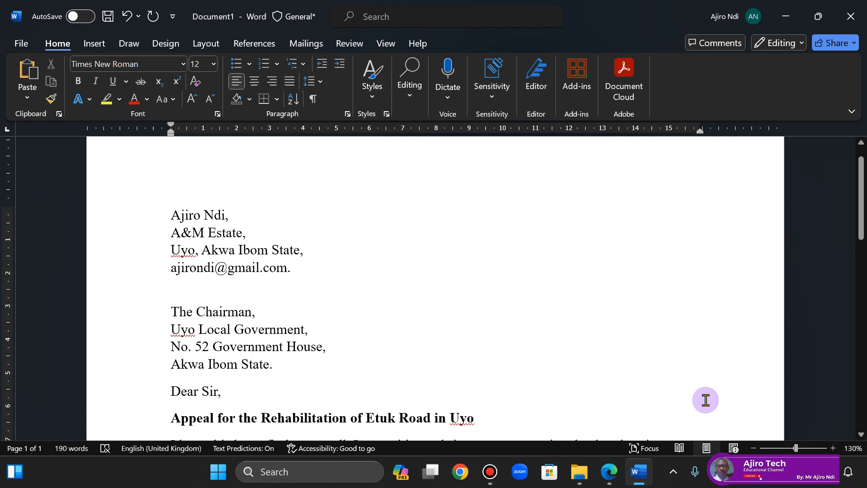
left_click(608, 472)
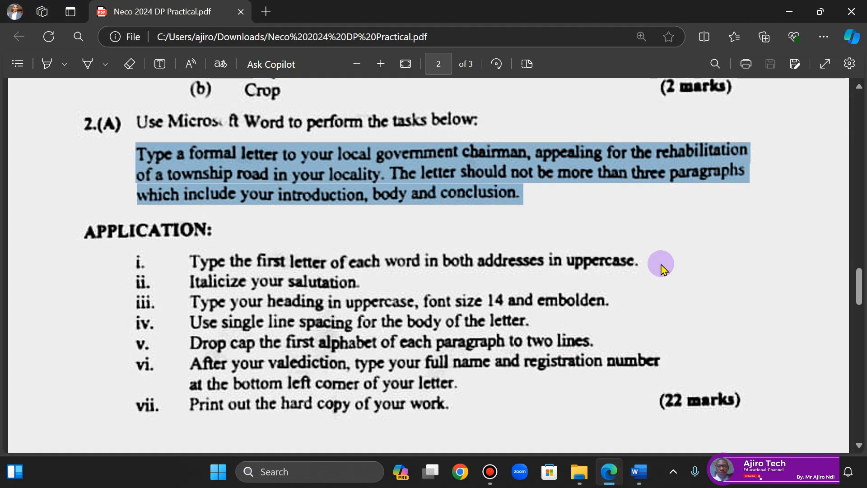
mouse_move(639, 475)
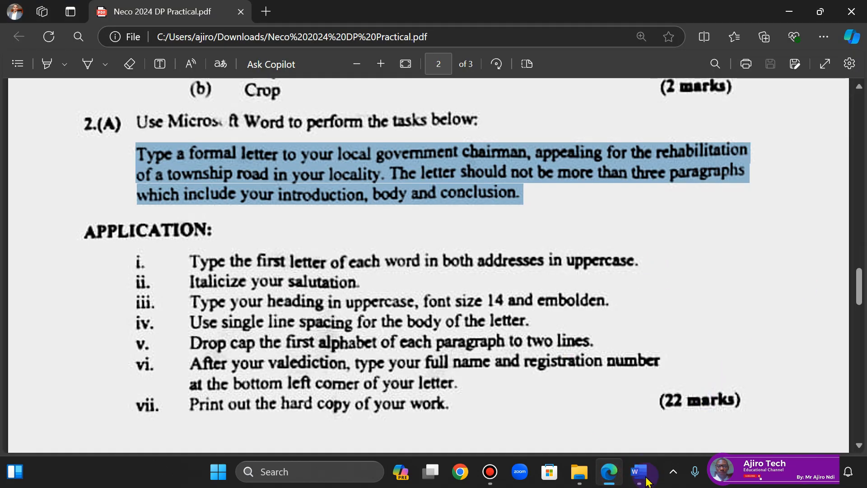
left_click(637, 471)
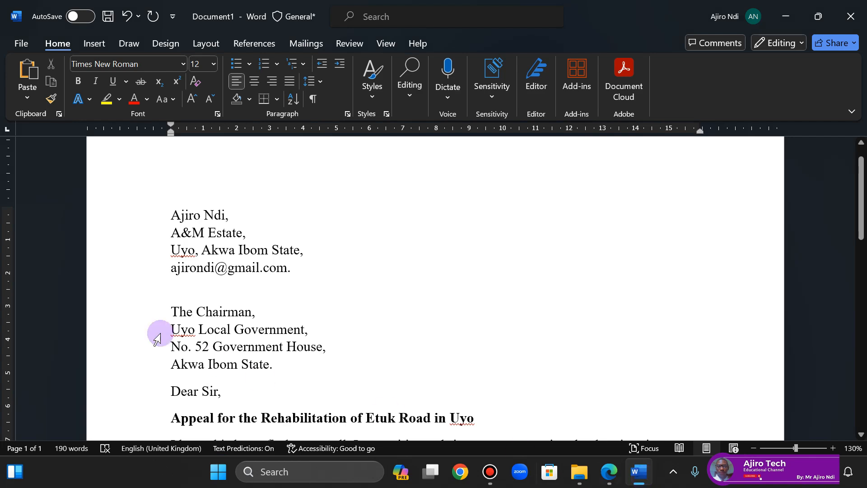
left_click(608, 471)
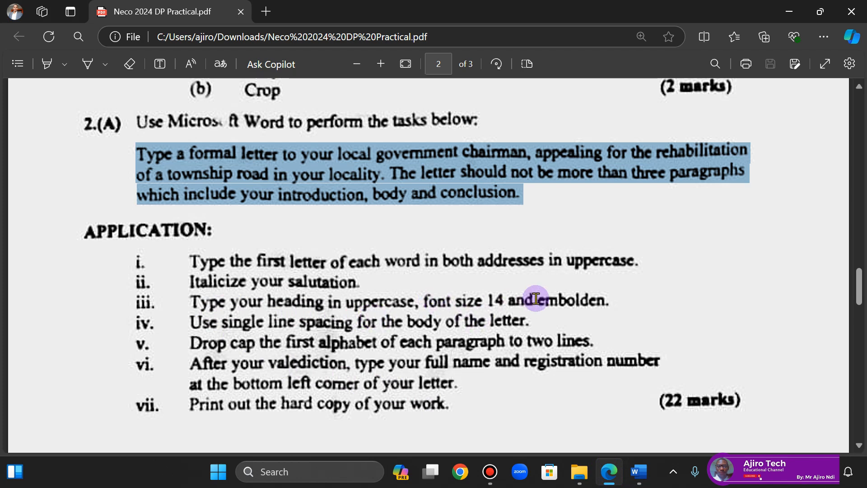
mouse_move(622, 467)
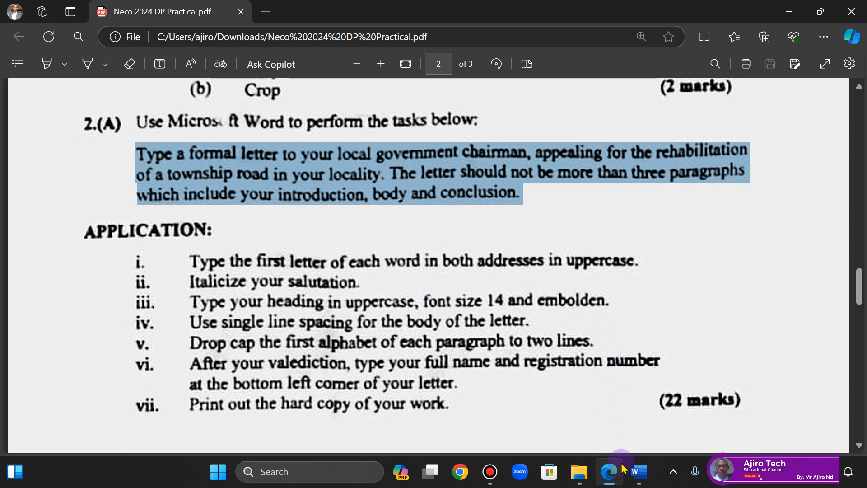
Make the Etuk Road heading UPPERCASE at font size 14, then recheck the exam instructions
left_click(637, 472)
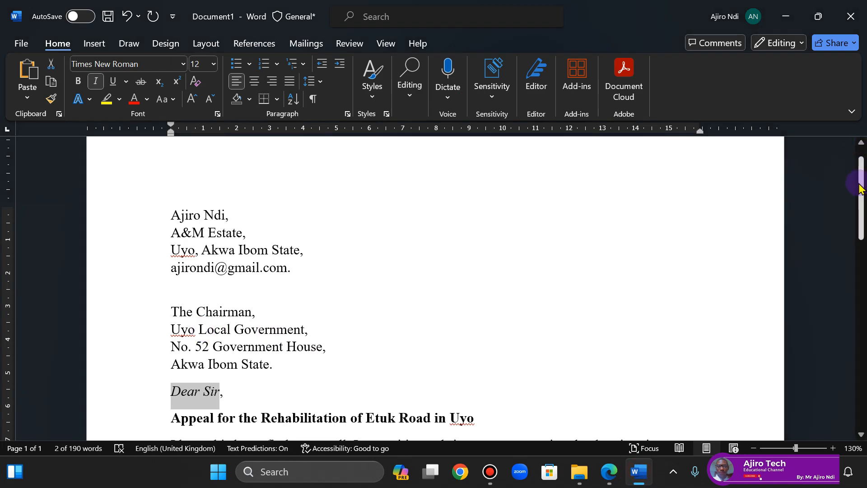
scroll("down", 3)
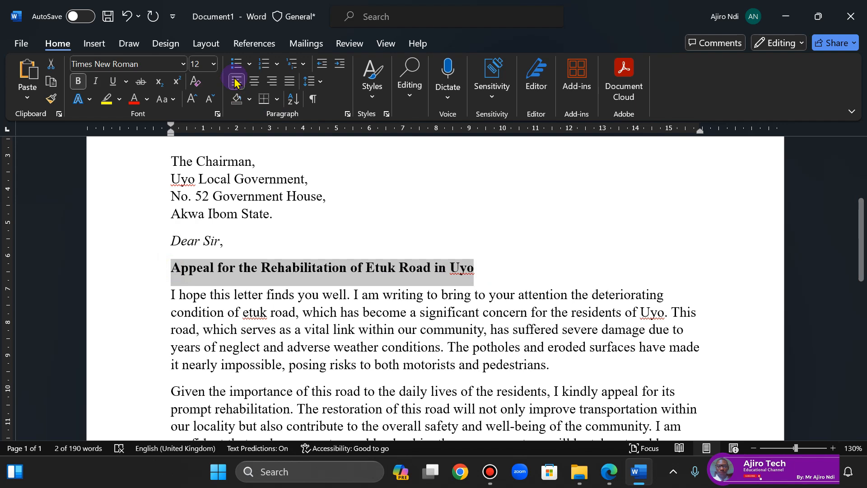
left_click(161, 100)
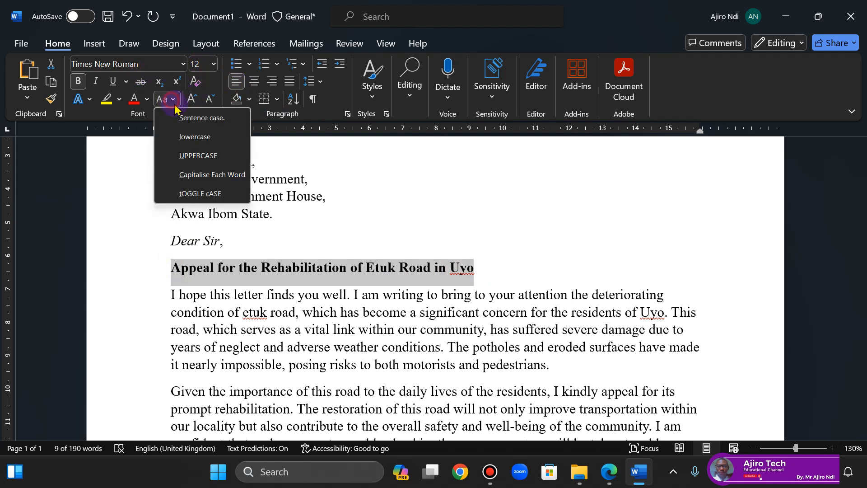
left_click(198, 155)
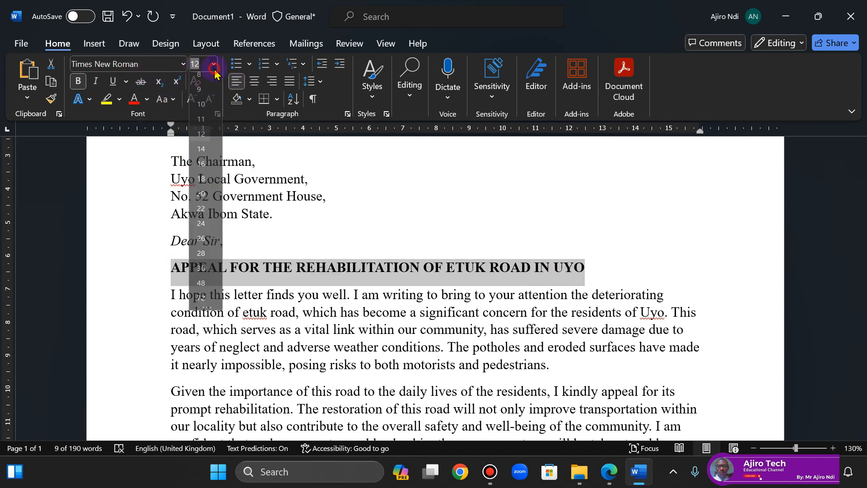
left_click(201, 148)
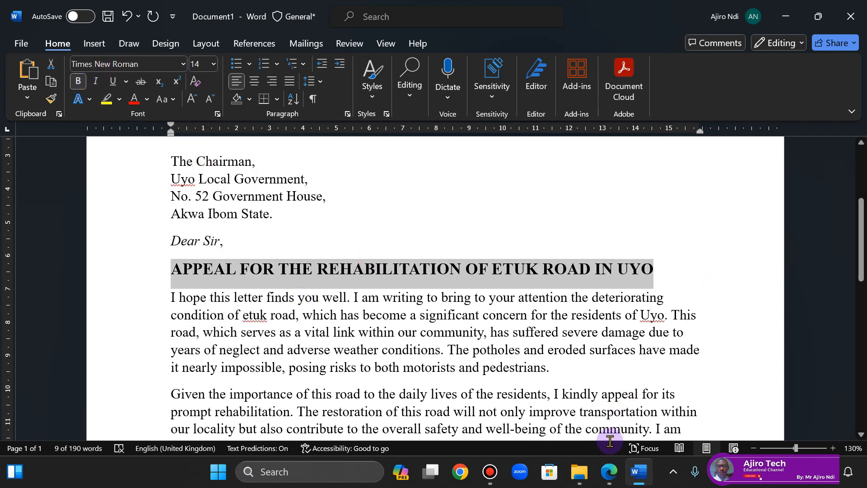
left_click(608, 472)
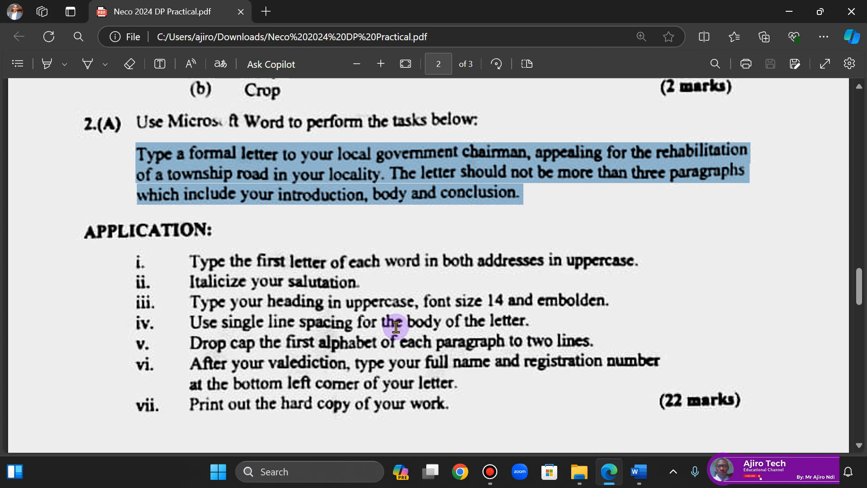
mouse_move(320, 347)
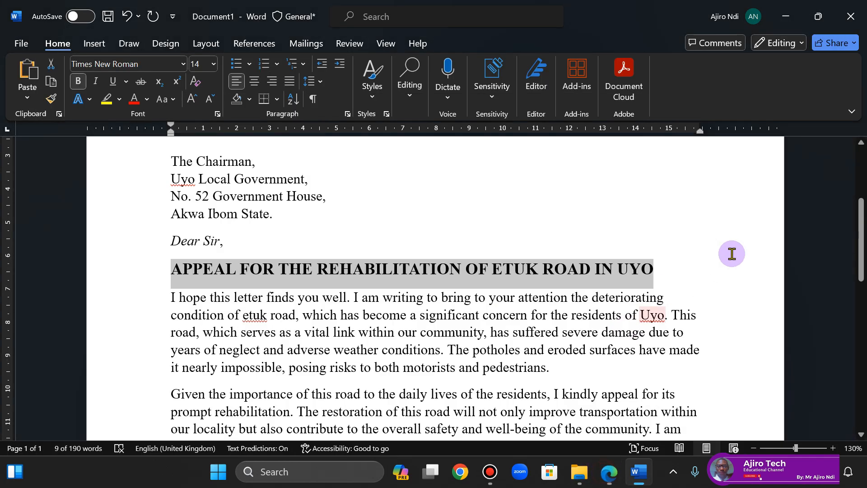
Remove space after the body paragraphs and set their line spacing to Single
scroll("down", 3)
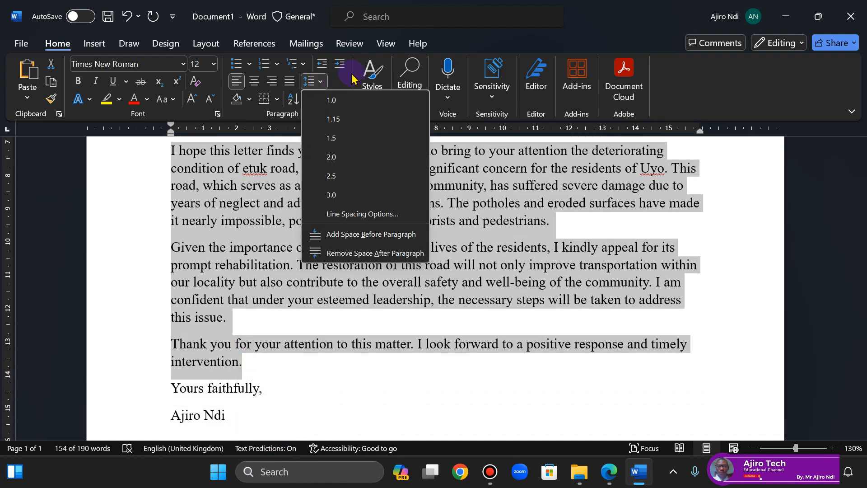
left_click(374, 253)
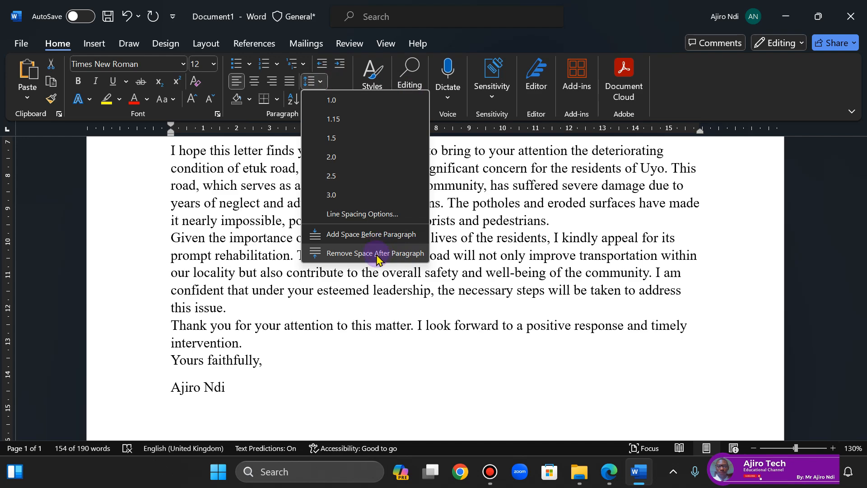
left_click(362, 214)
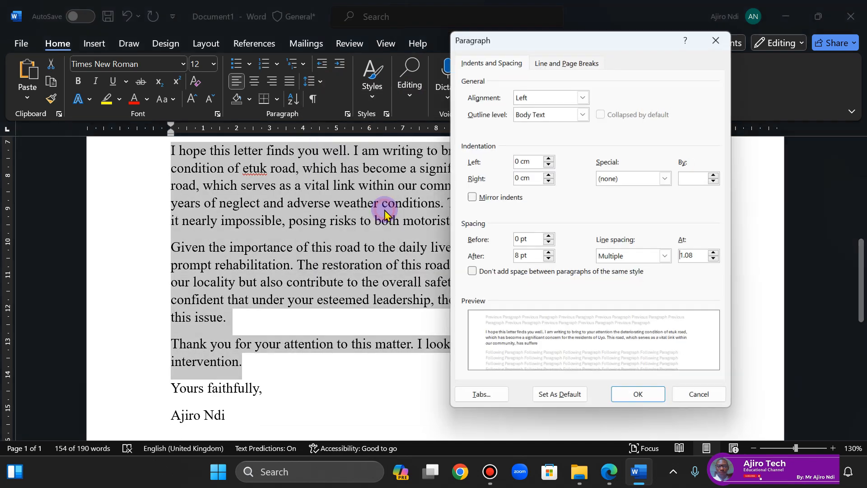
left_click(667, 257)
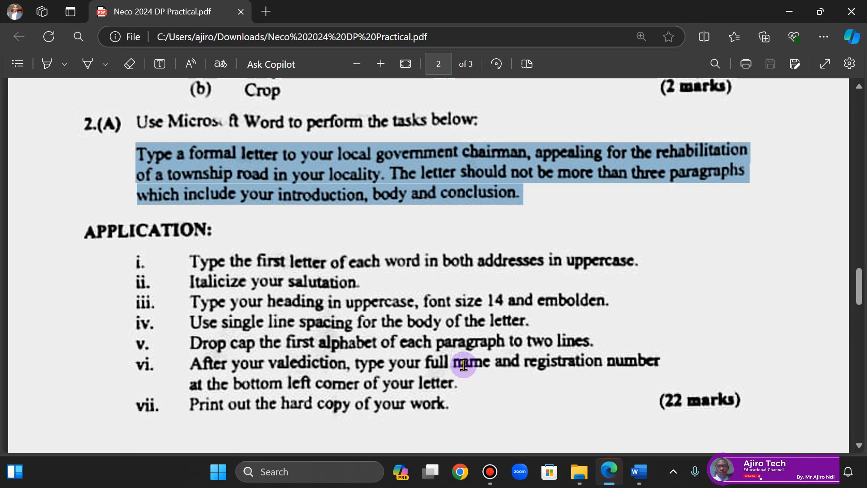
mouse_move(215, 345)
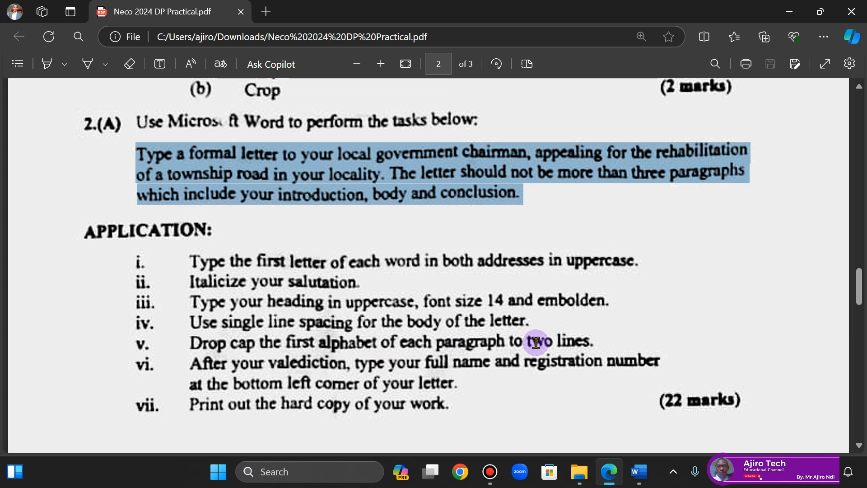
mouse_move(566, 348)
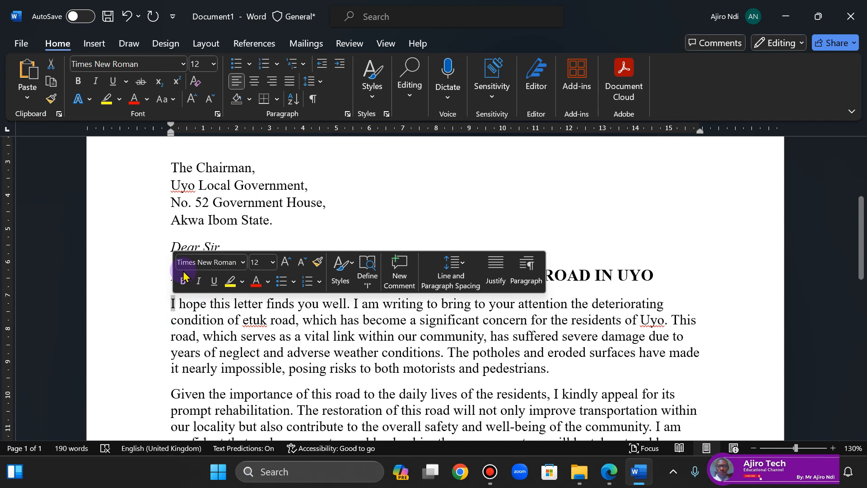
Apply a Dropped drop cap to the first body paragraph via Drop Cap Options
left_click(94, 43)
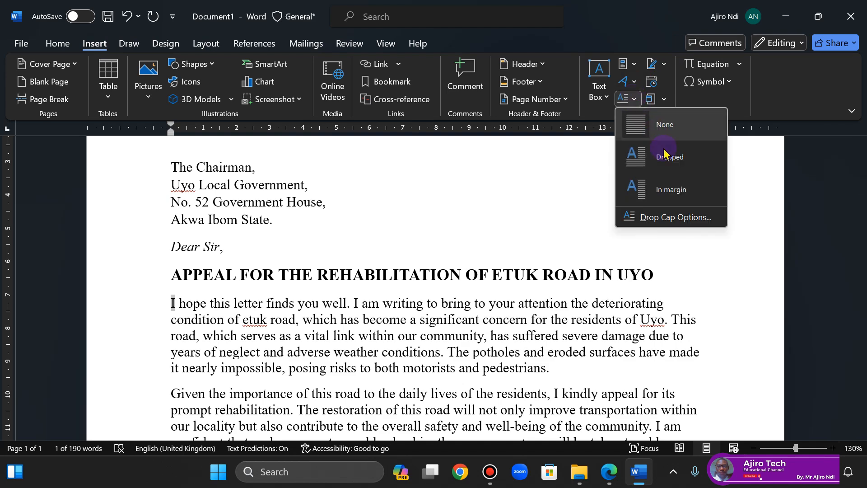
left_click(669, 157)
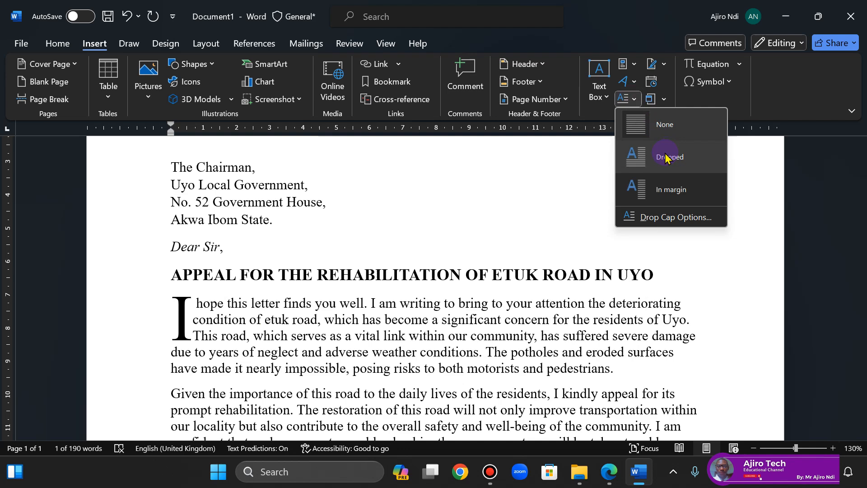
left_click(672, 216)
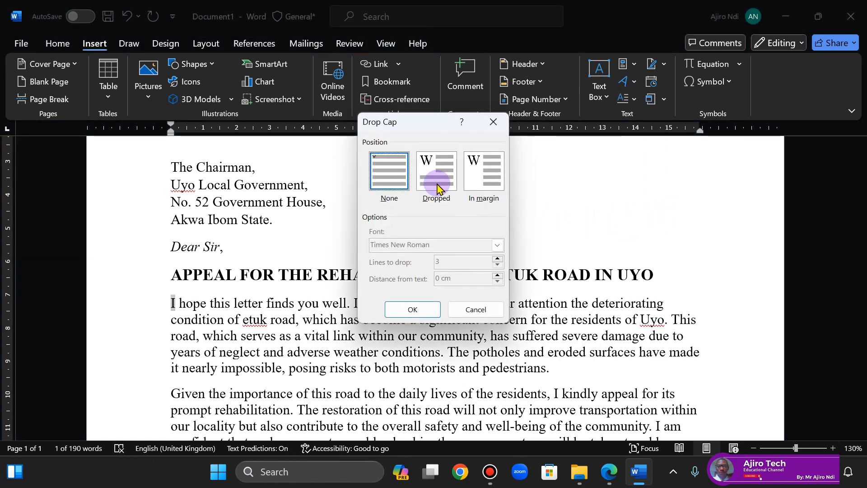
left_click(436, 172)
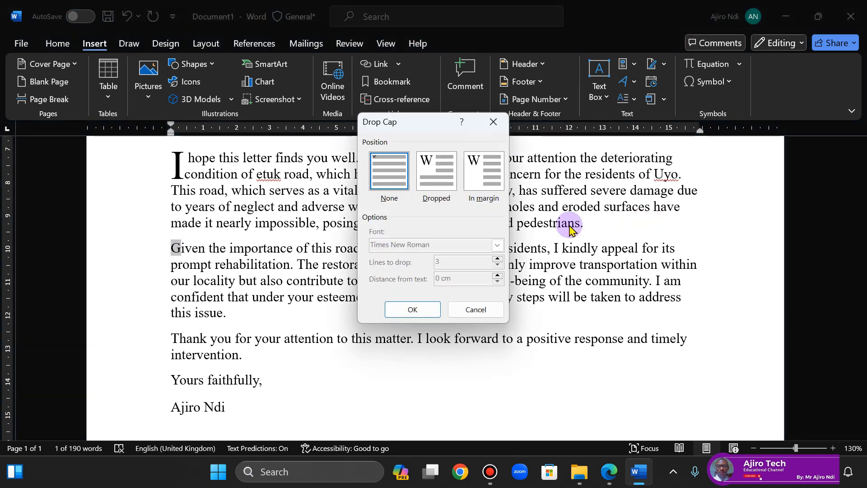
Give the second paragraph a dropped capital over 2 lines, then recheck the exam instructions
left_click(435, 173)
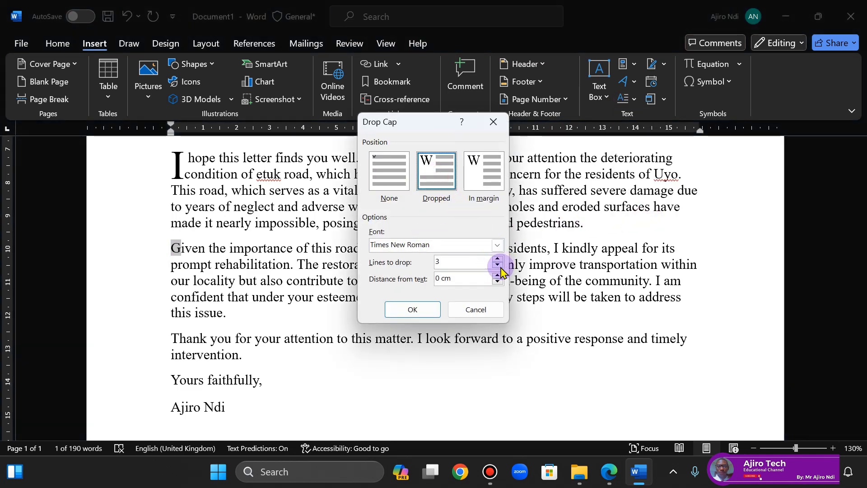
left_click(412, 309)
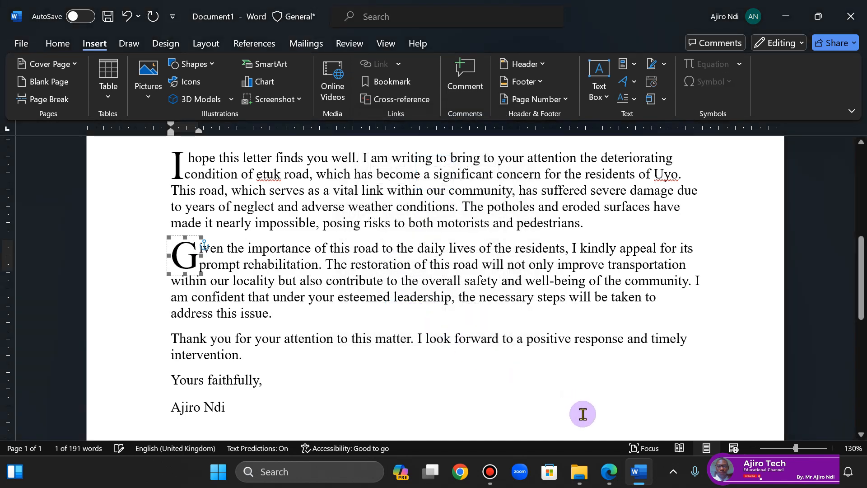
left_click(608, 471)
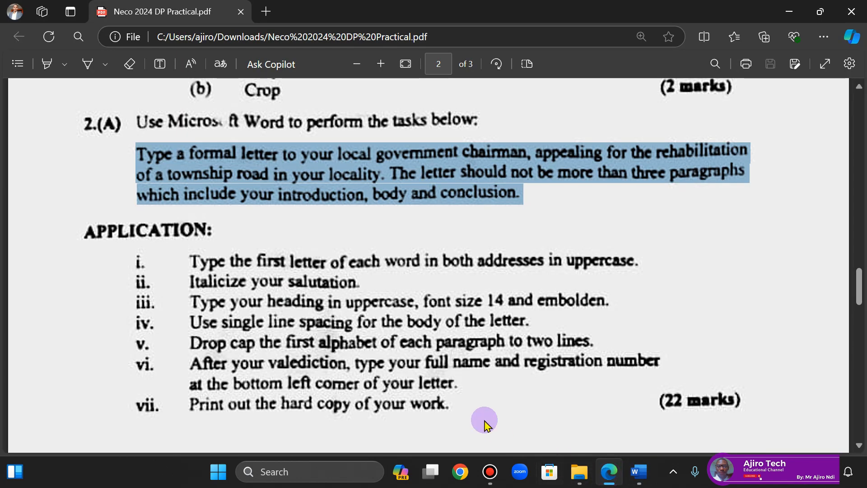
mouse_move(327, 376)
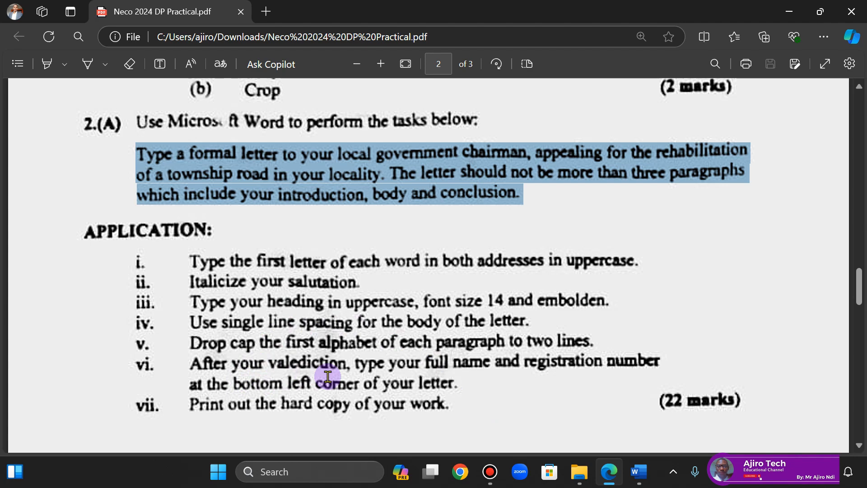
mouse_move(562, 379)
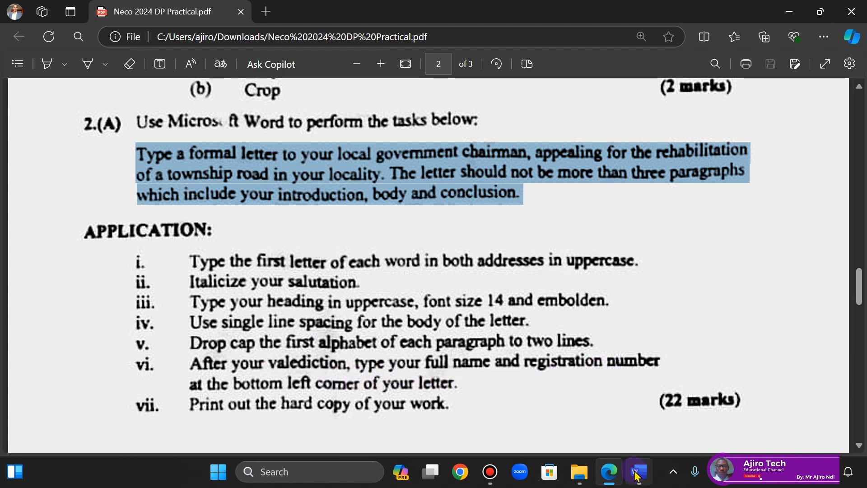
Return from the exam instructions in Edge to the end of the letter in Word
left_click(637, 472)
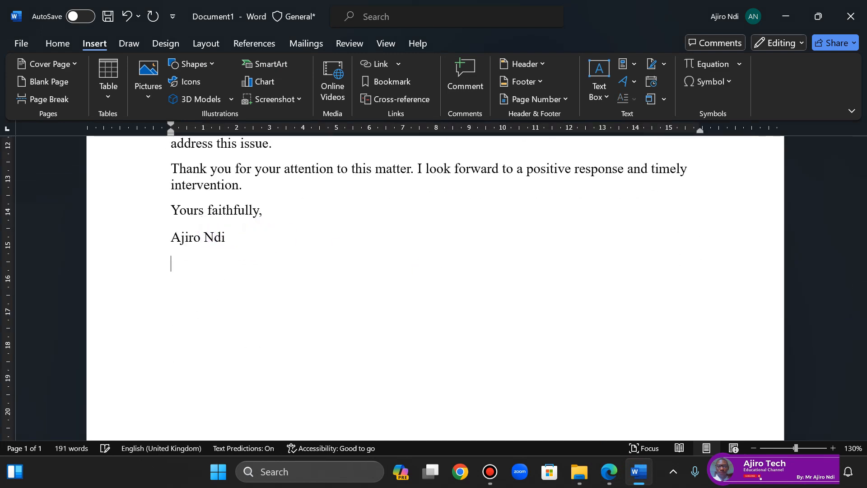
Add the registration number NG0001 on the line below the signed name
type("NG")
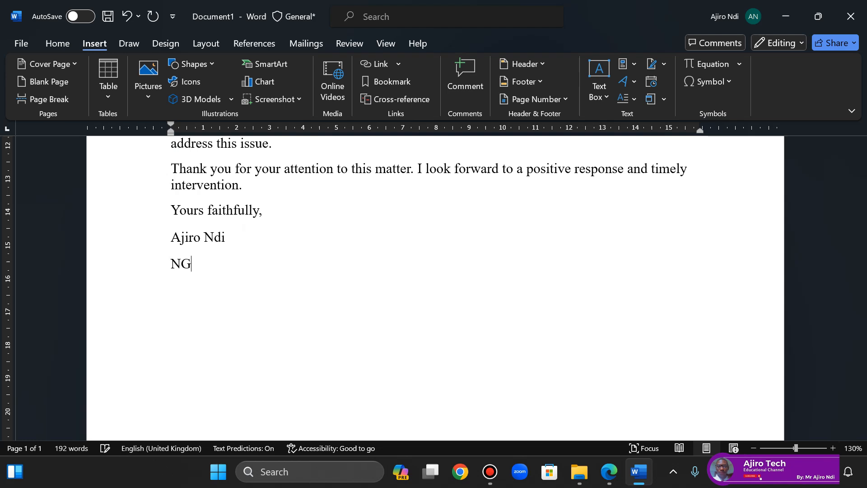
type("00")
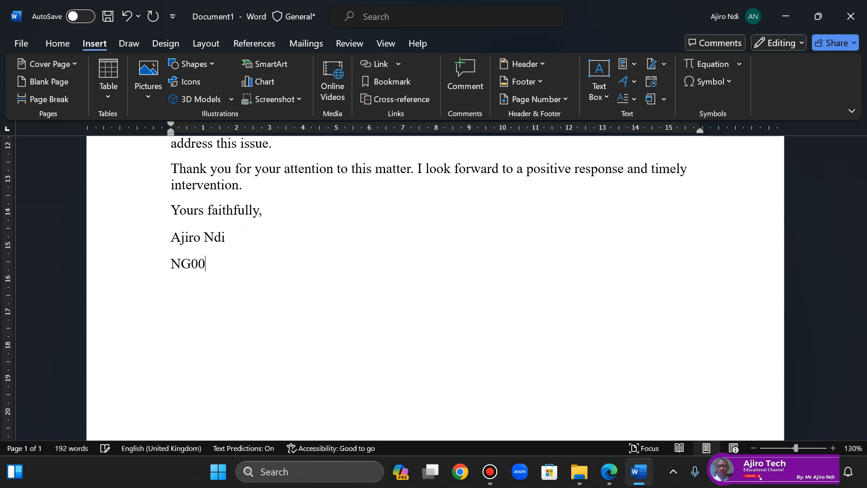
type("01")
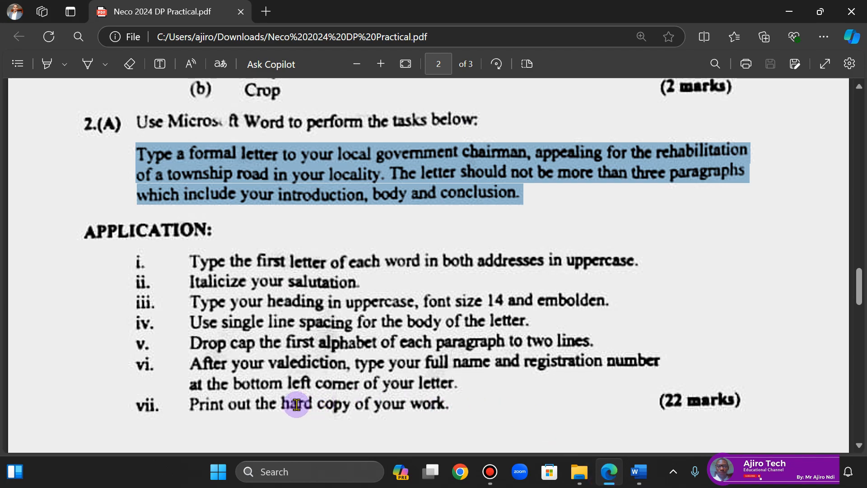
mouse_move(634, 468)
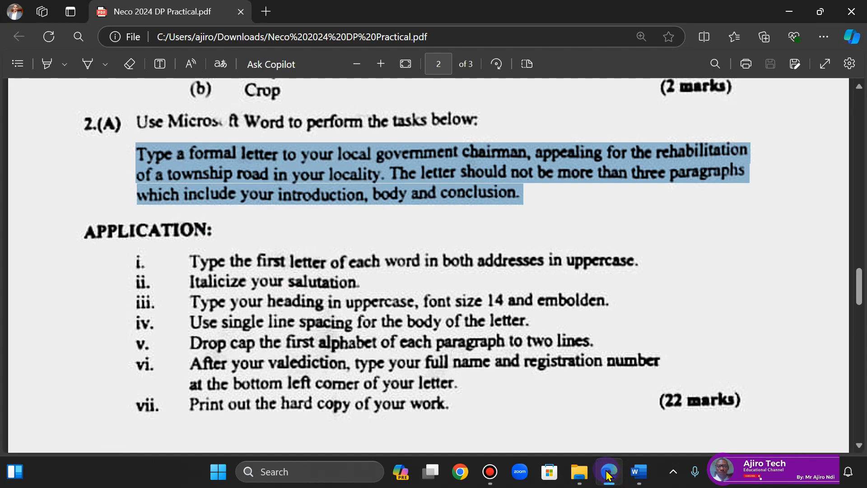
Return to the letter in Word and review it from the addresses at the top
left_click(636, 472)
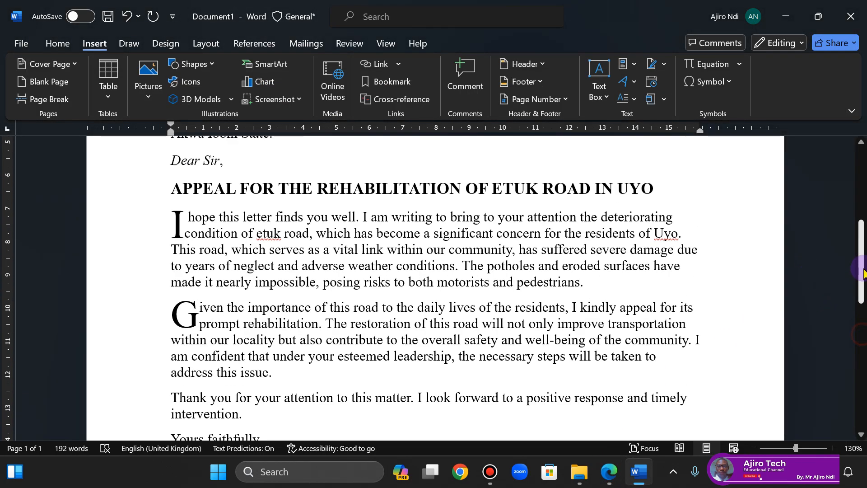
scroll("down", 3)
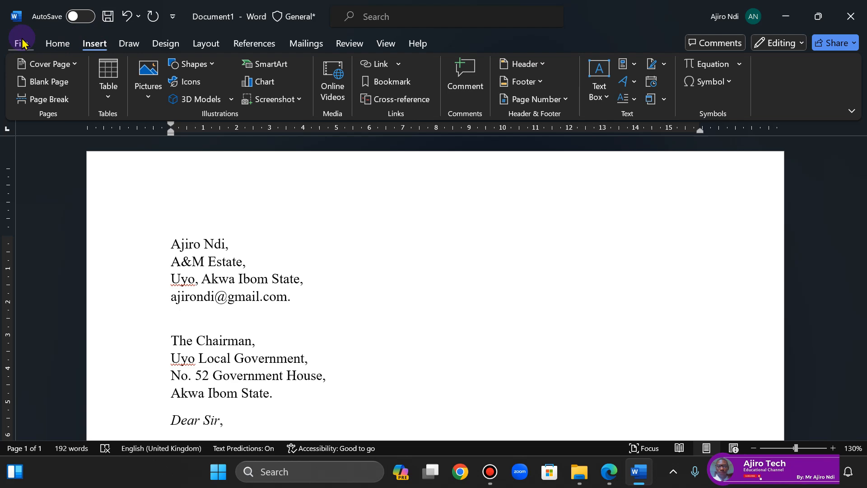
Start a Save As to this PC and browse to the Downloads folder
left_click(21, 44)
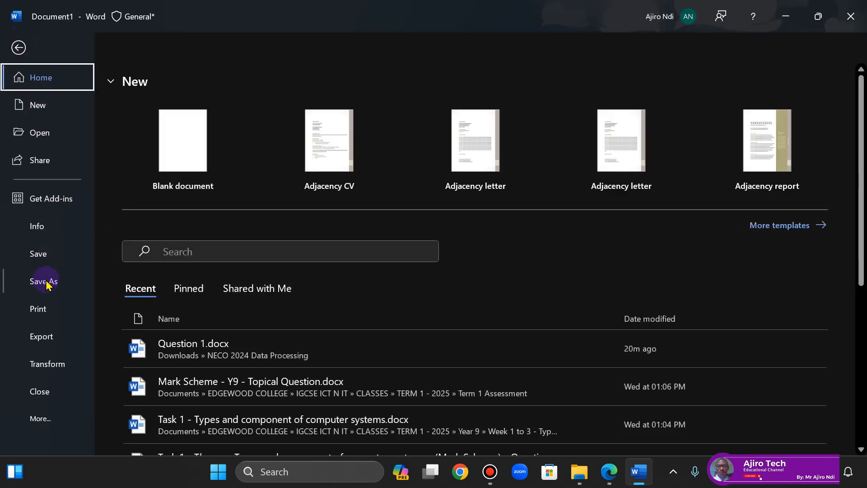
left_click(43, 281)
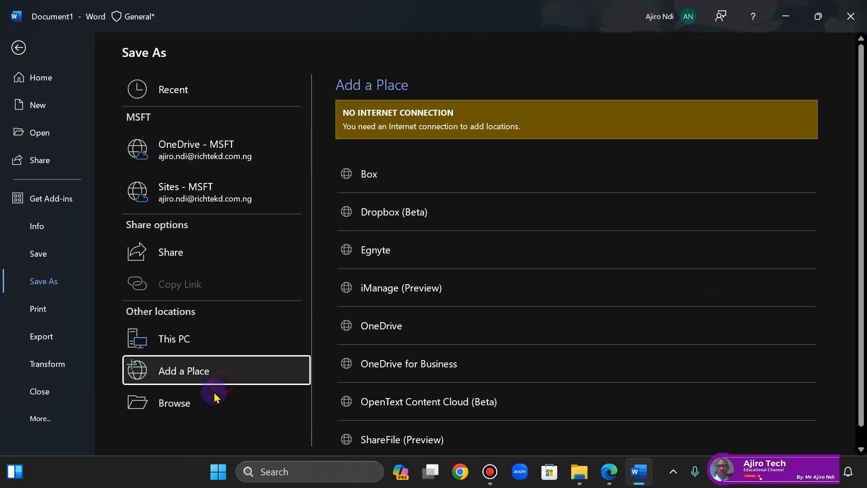
left_click(173, 403)
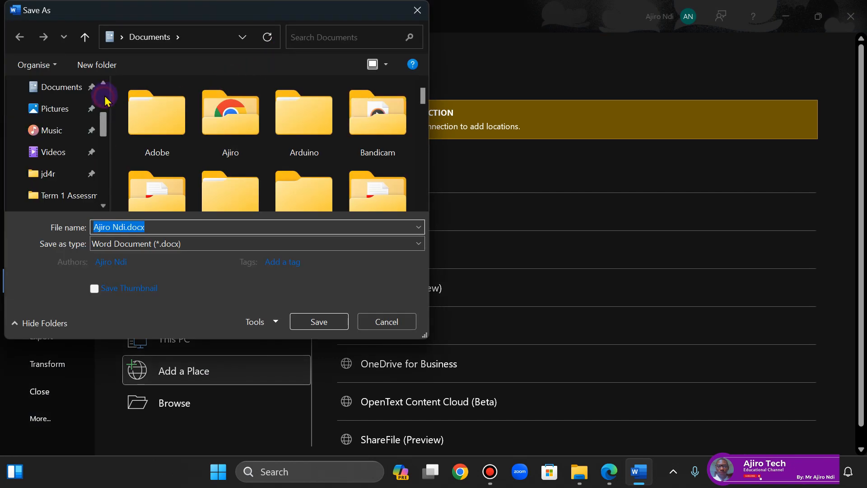
left_click(60, 152)
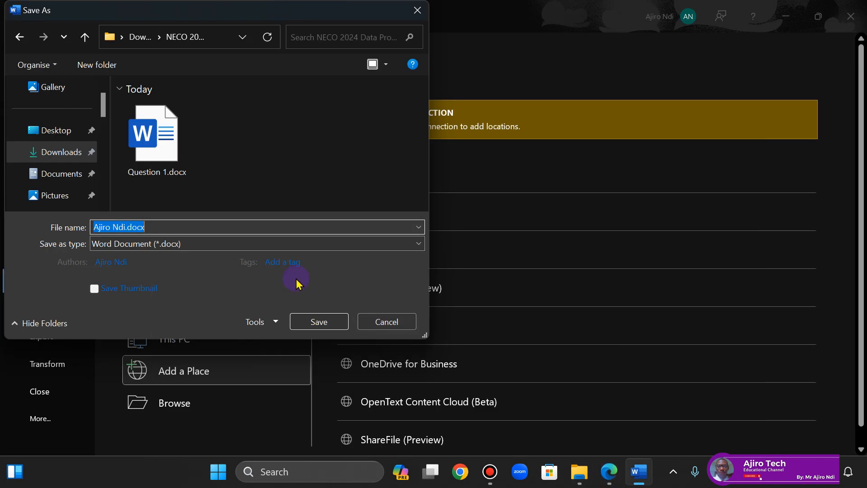
Save the letter as Formal Letter.docx in the NECO 2024 Data Processing folder
key("Delete")
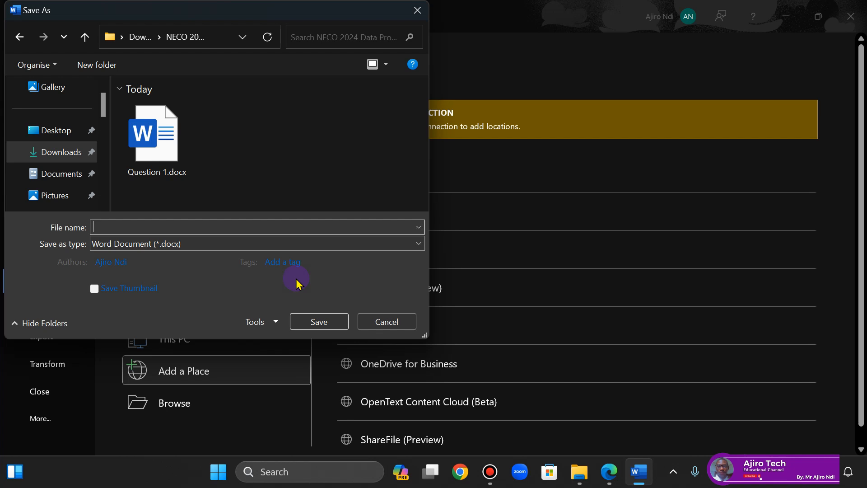
type("Formal Letter")
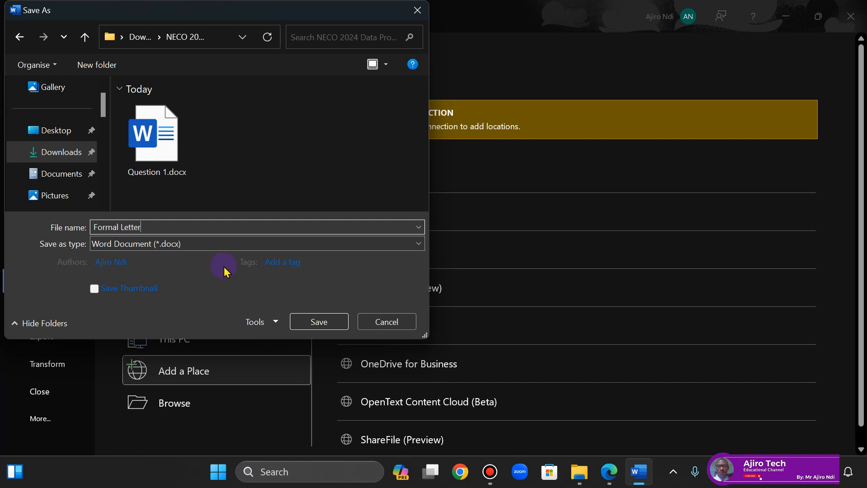
left_click(319, 322)
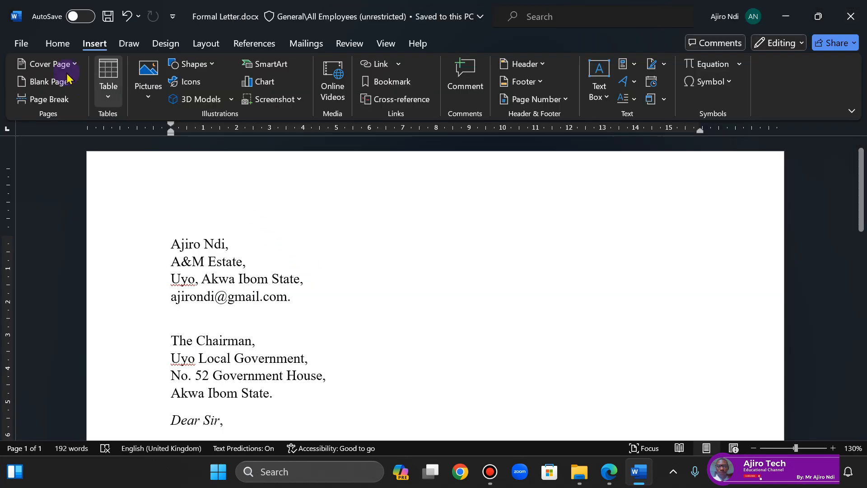
left_click(20, 43)
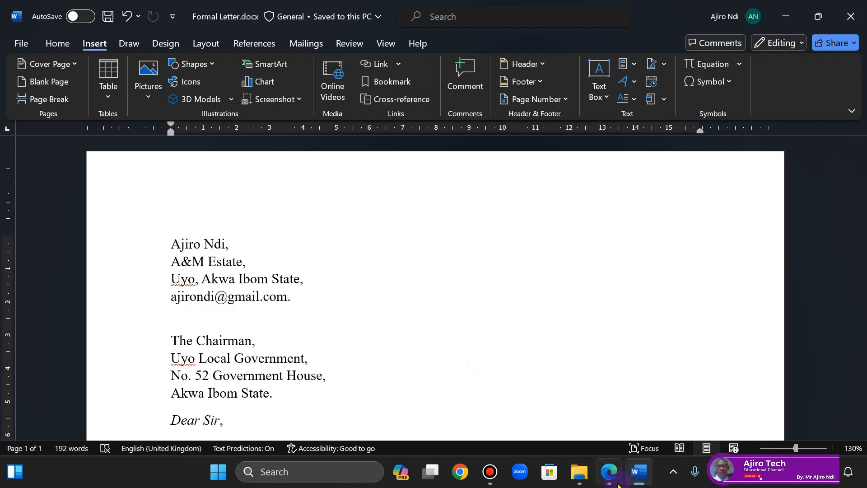
Switch to the exam PDF in Edge and scroll to page 3 showing question 2(B)
left_click(608, 471)
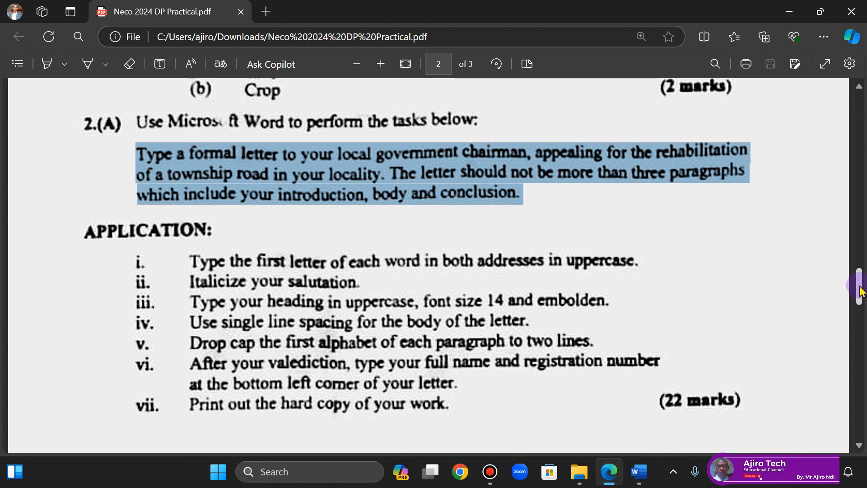
scroll("down", 3)
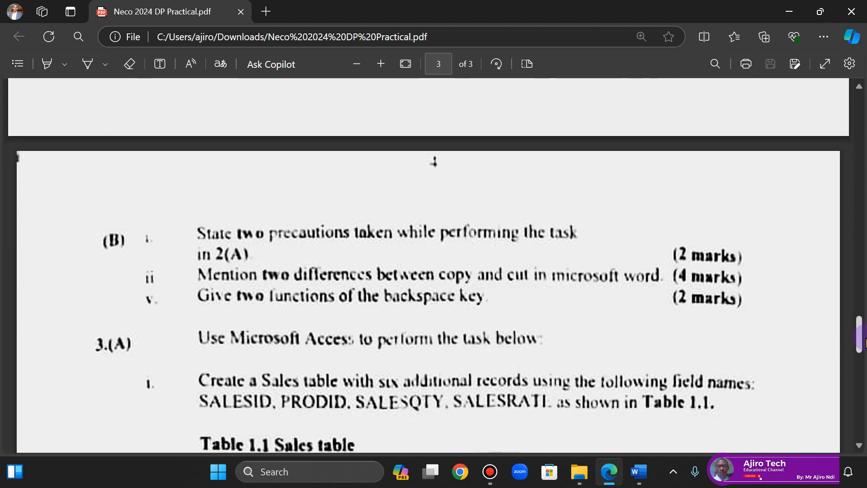
scroll("down", 3)
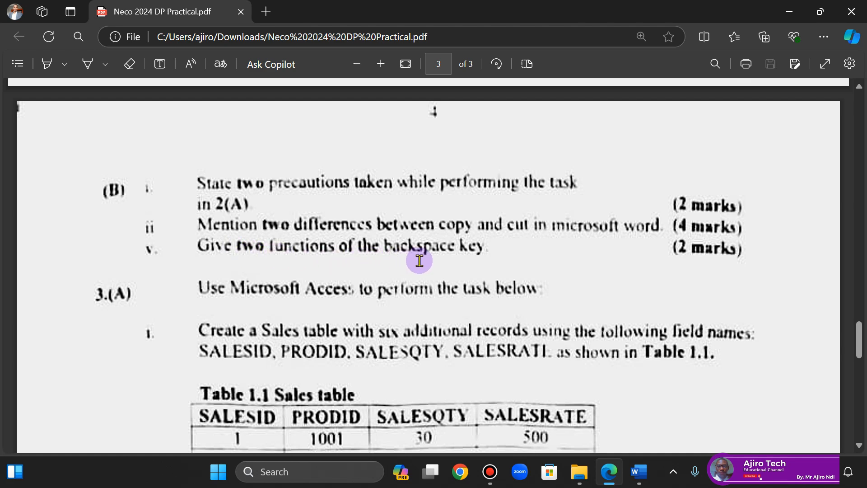
mouse_move(270, 228)
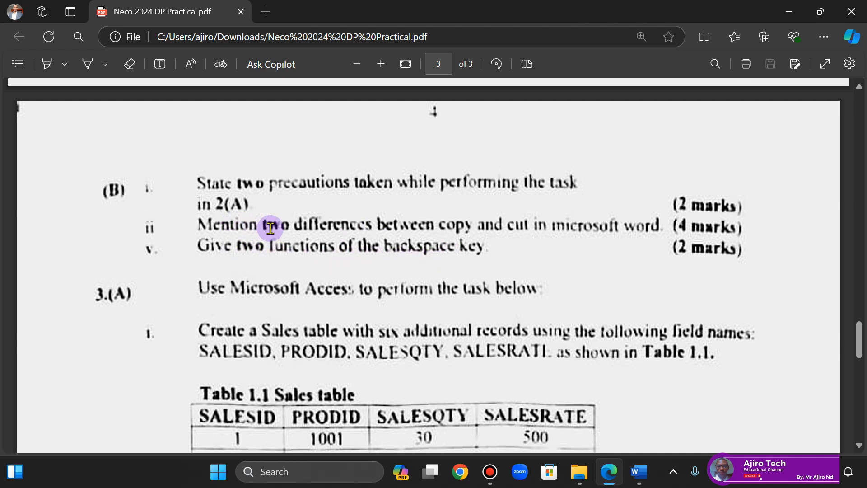
mouse_move(521, 238)
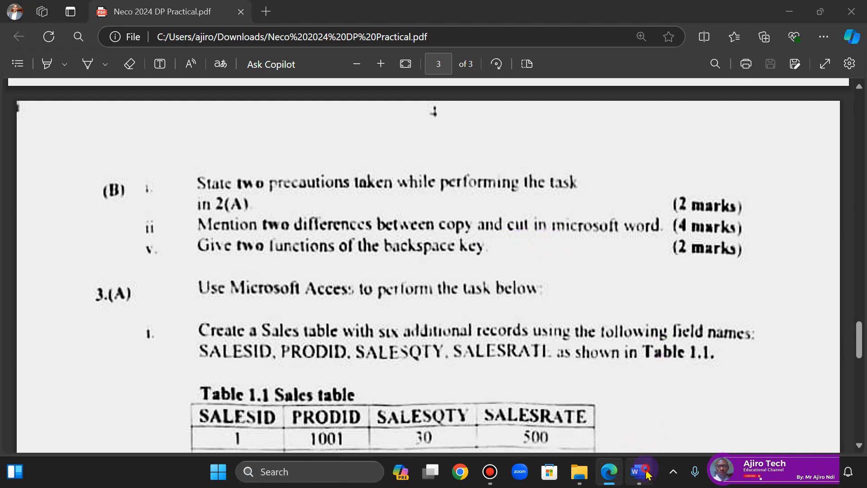
Create a new blank Word document for the NUMBER 2 answers, then recheck question 2(B) in the PDF
left_click(638, 472)
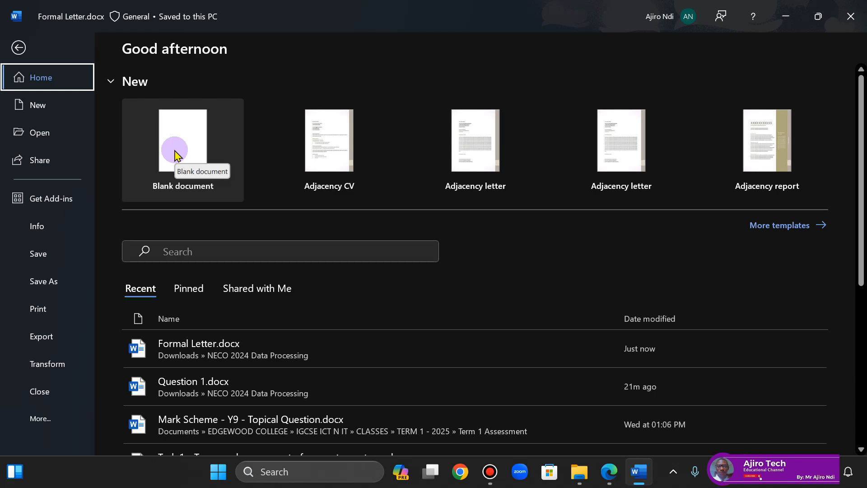
left_click(184, 140)
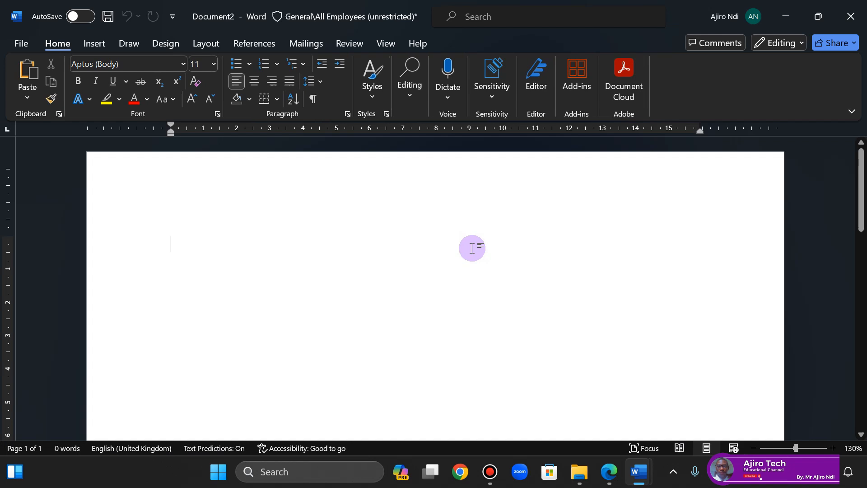
mouse_move(469, 248)
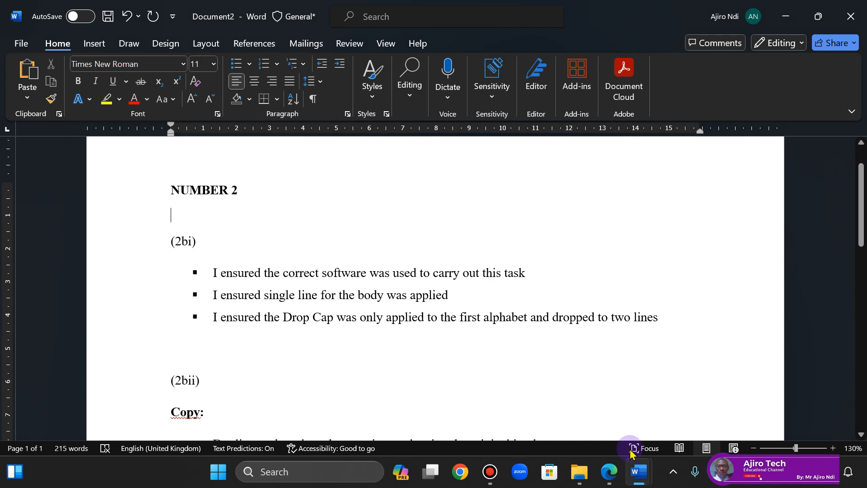
left_click(609, 471)
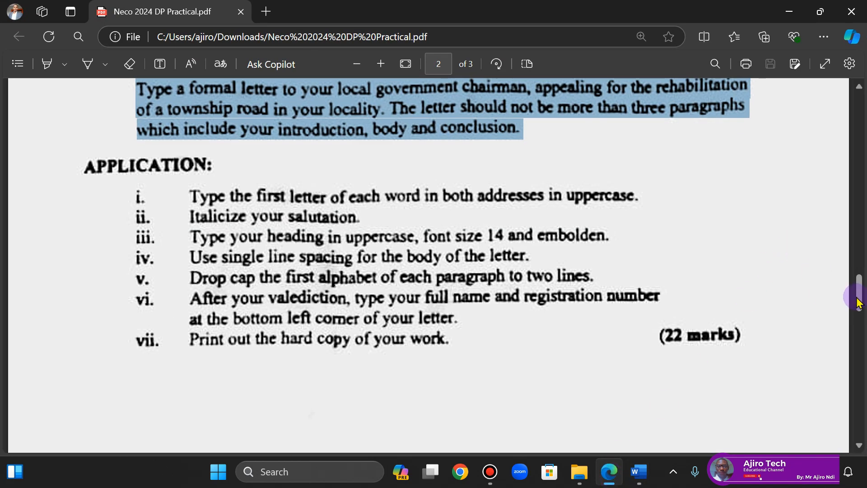
scroll("down", 3)
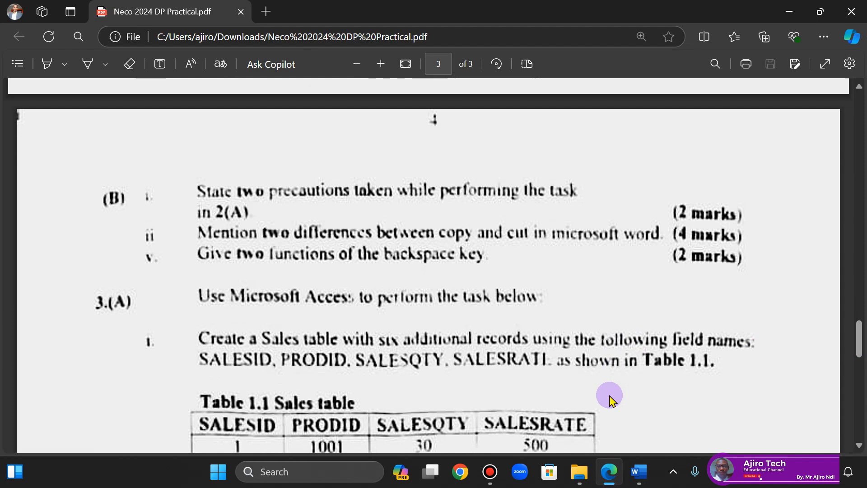
mouse_move(613, 470)
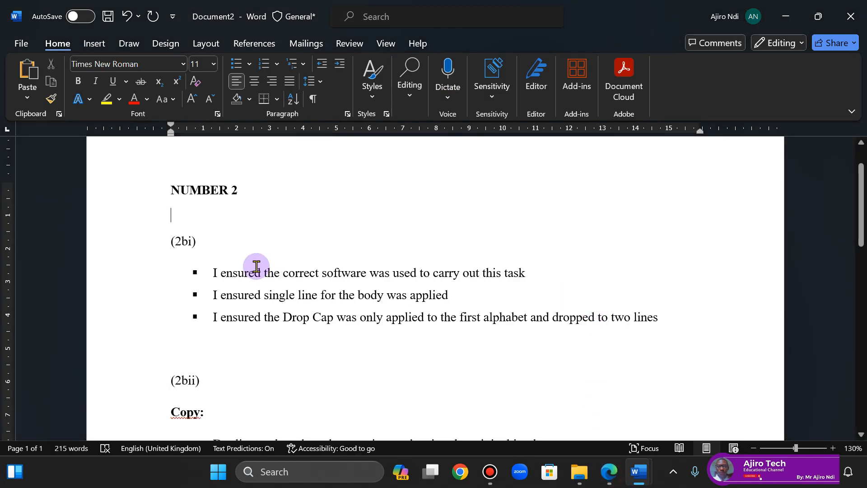
mouse_move(462, 281)
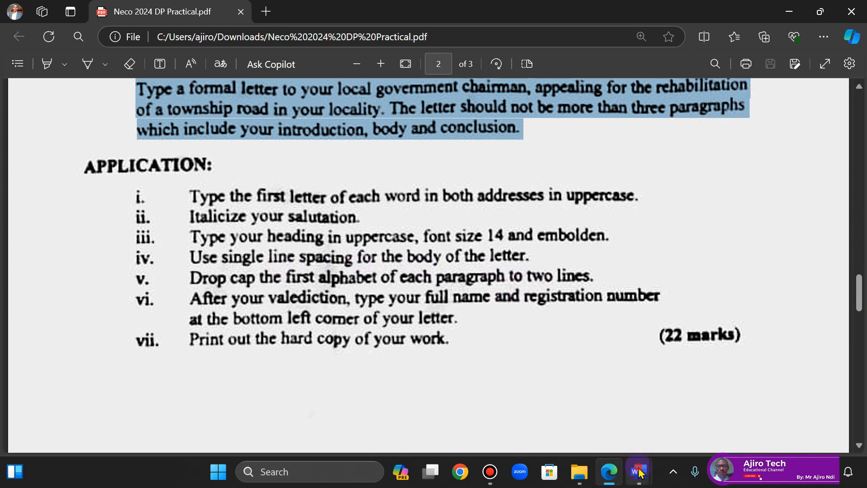
left_click(638, 472)
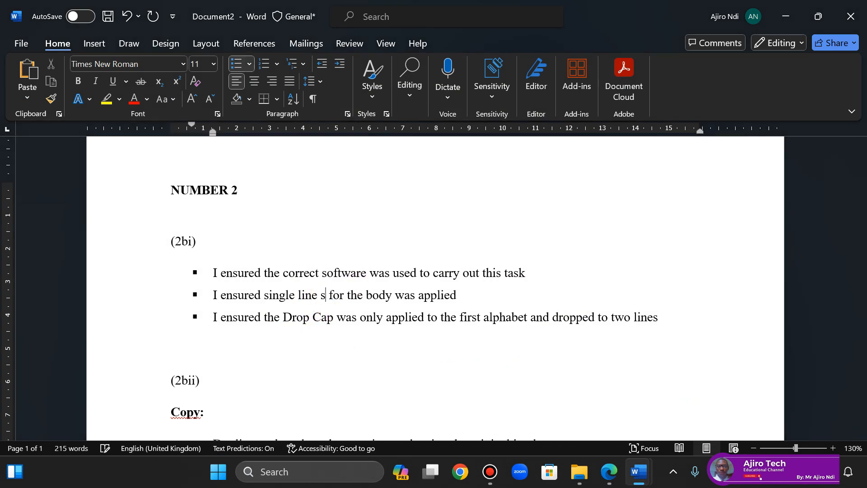
Complete the bullets with 'pacing' and 'each para', then reread question 2(B) in the PDF
type("pacing")
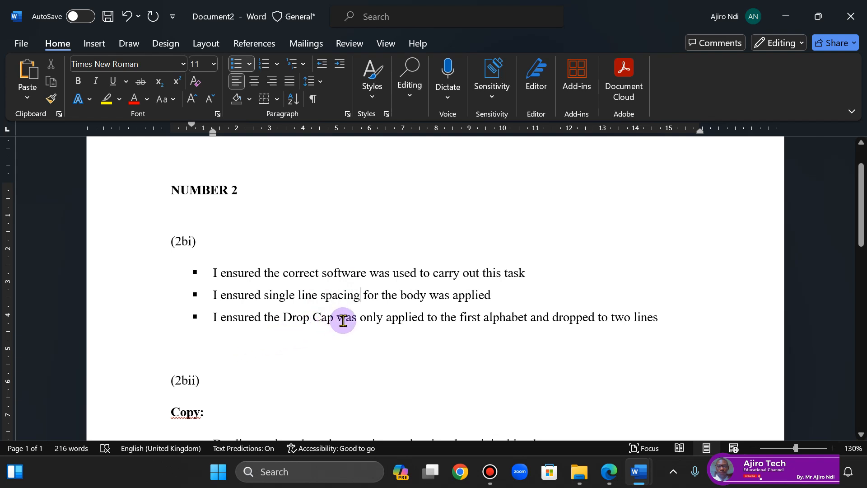
mouse_move(513, 320)
type("in ")
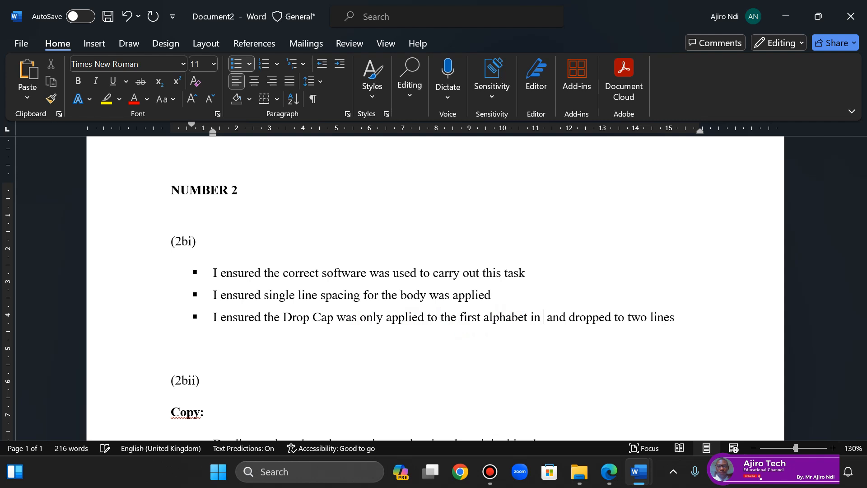
type("each paragraph")
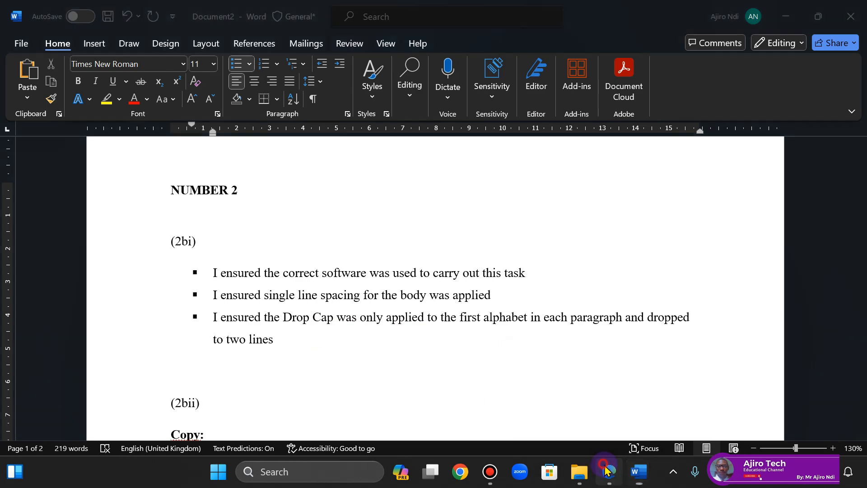
left_click(608, 472)
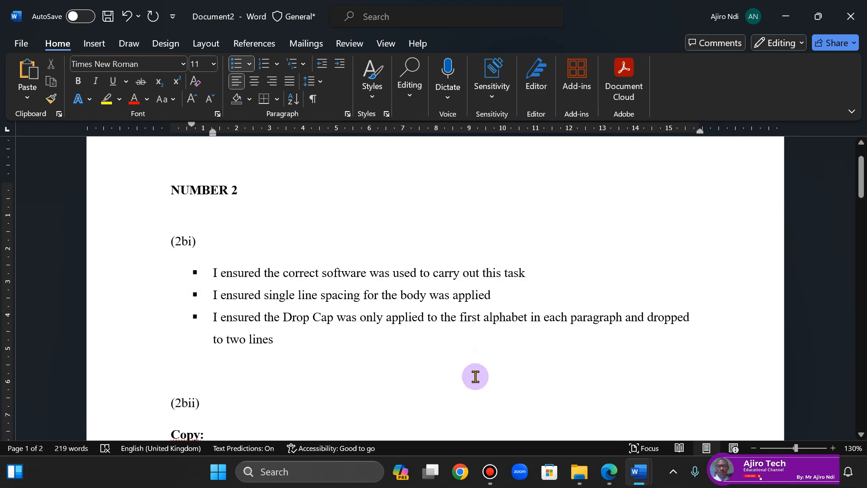
mouse_move(422, 339)
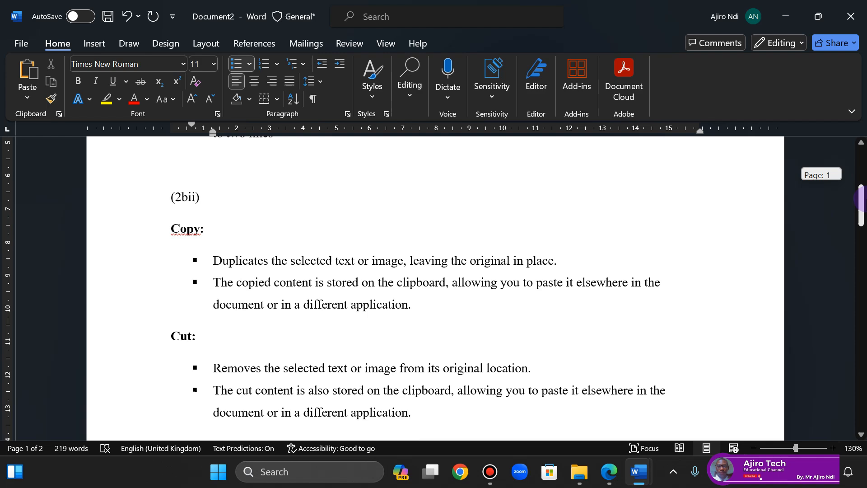
left_click(608, 472)
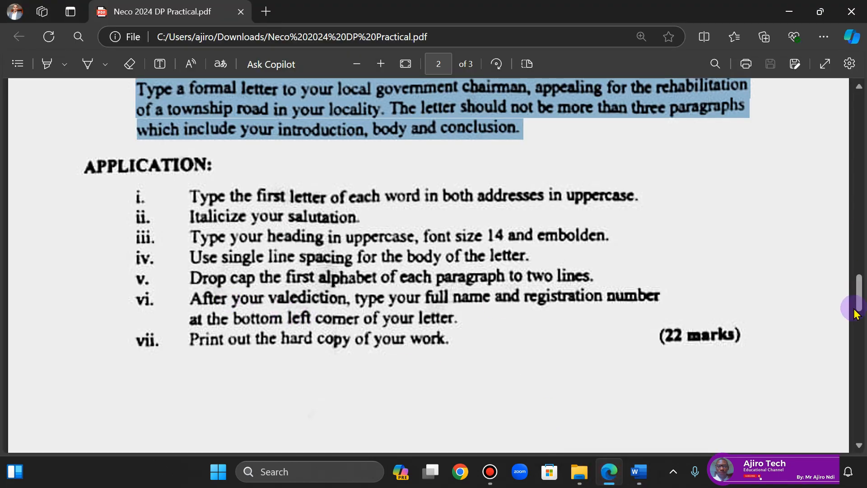
scroll("down", 3)
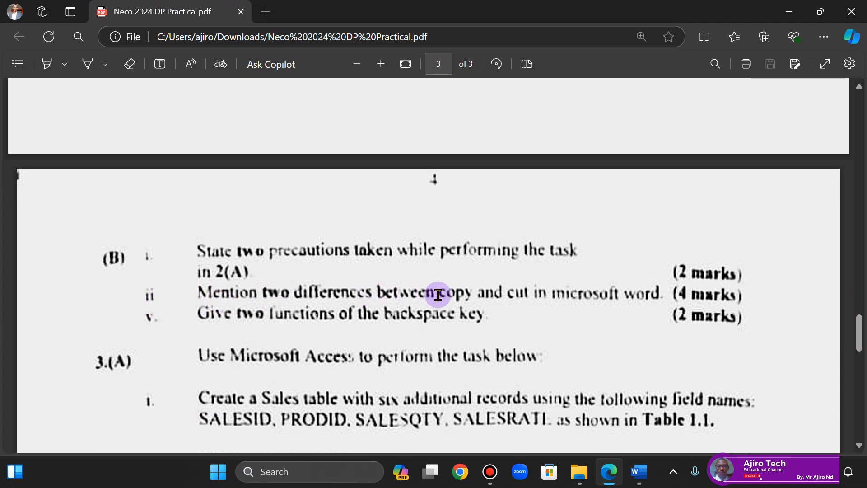
mouse_move(637, 471)
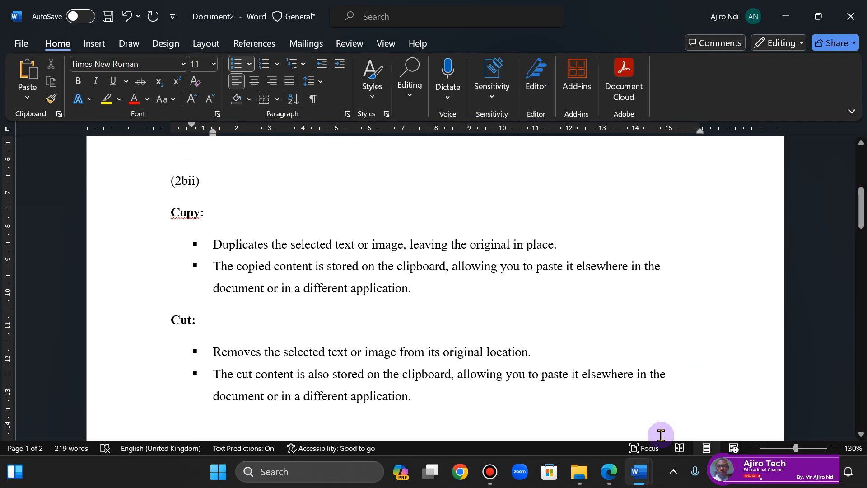
mouse_move(258, 257)
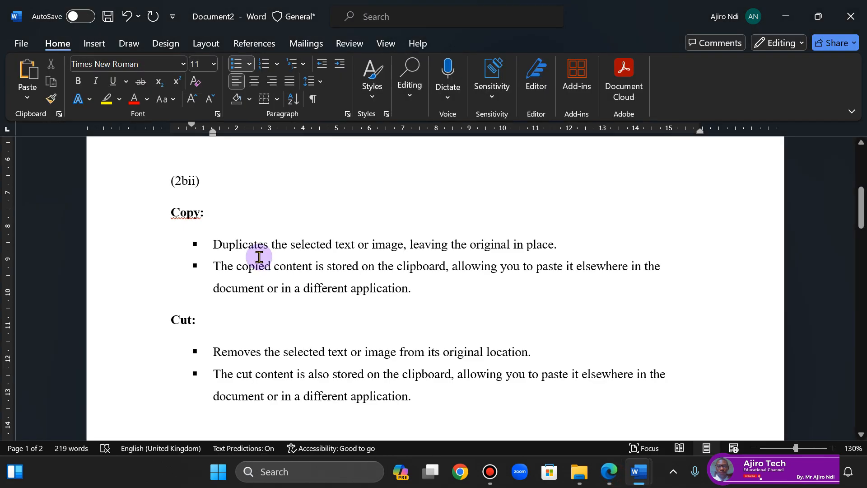
mouse_move(286, 250)
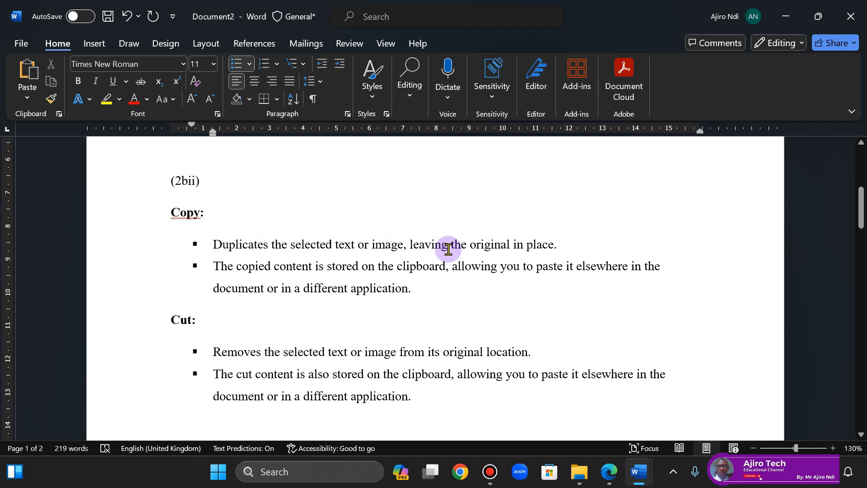
mouse_move(494, 247)
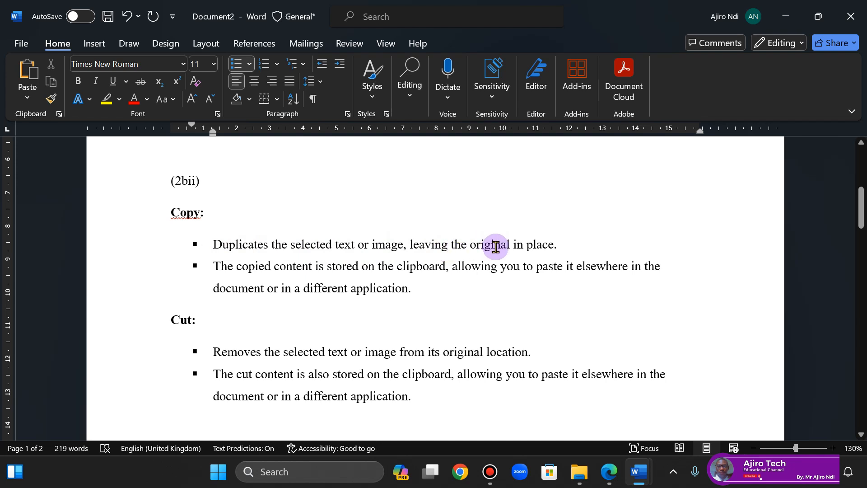
mouse_move(332, 271)
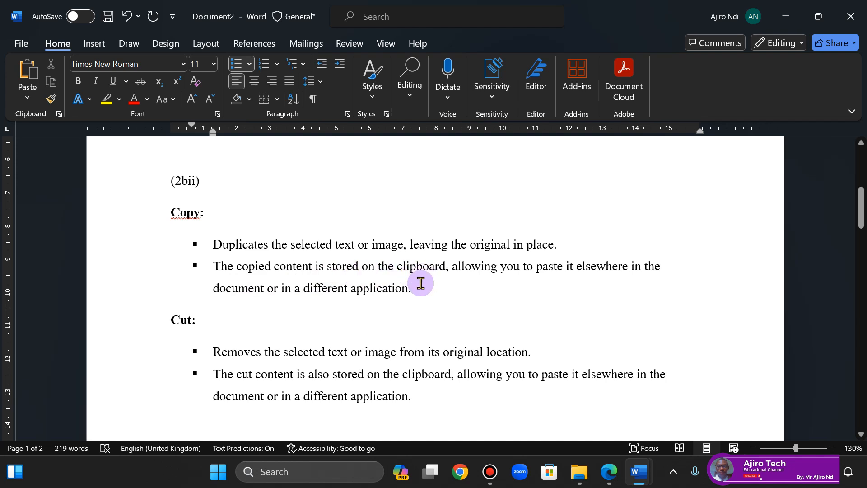
mouse_move(520, 299)
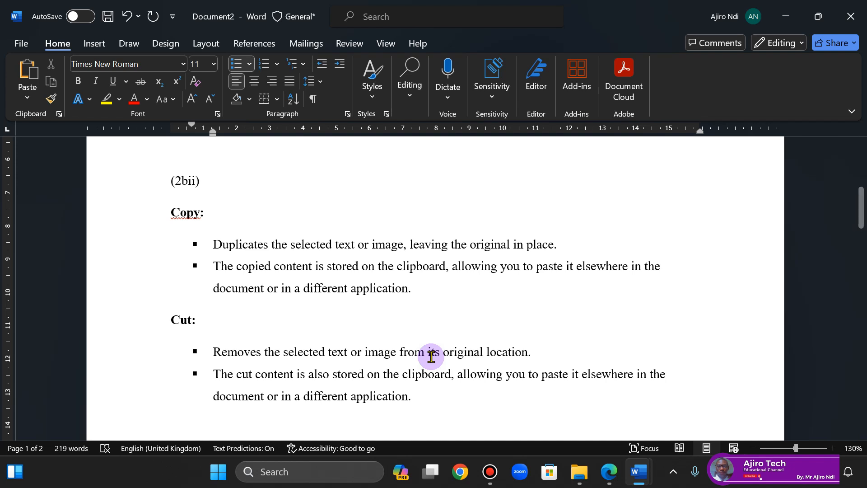
Scroll through the Copy and Cut explanations down to the 2bv Backspace functions
scroll("down", 3)
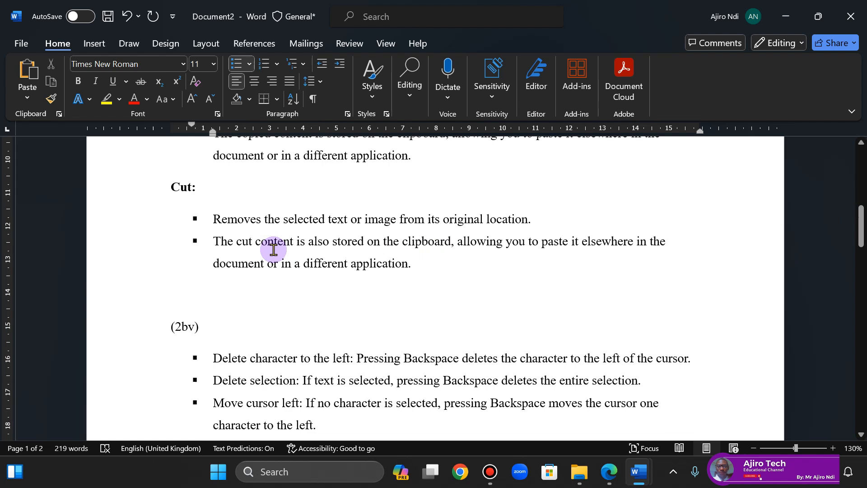
mouse_move(698, 236)
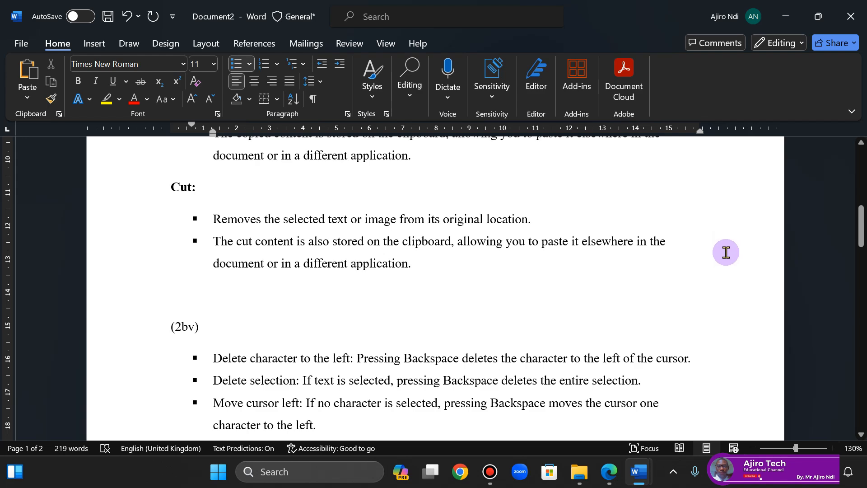
scroll("down", 3)
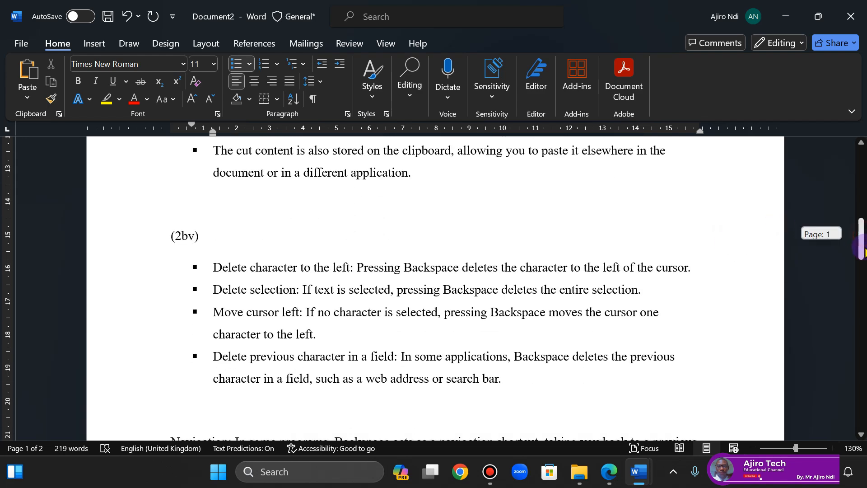
left_click(608, 472)
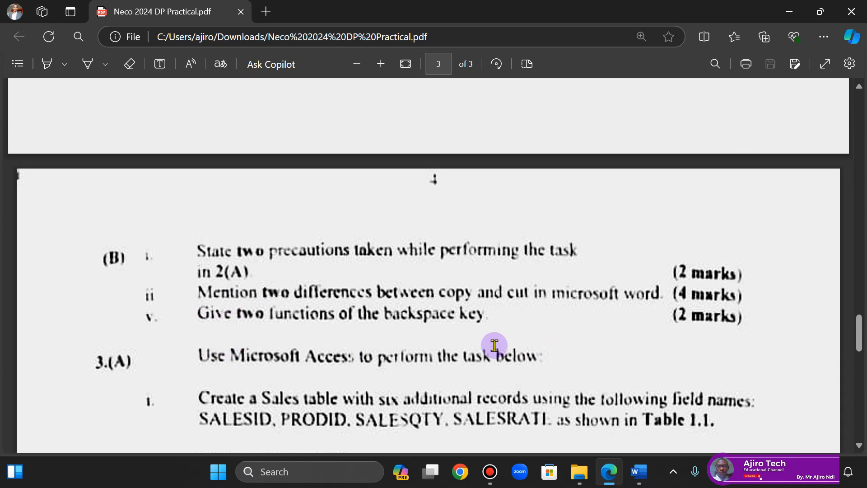
mouse_move(637, 471)
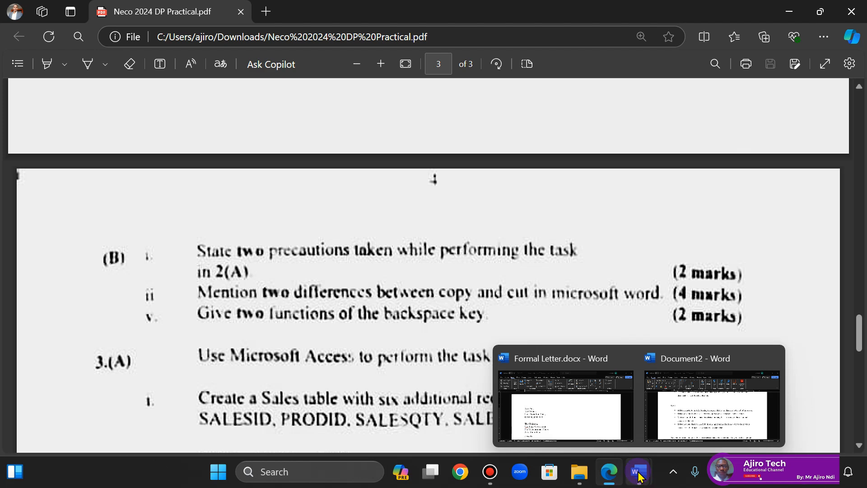
left_click(710, 408)
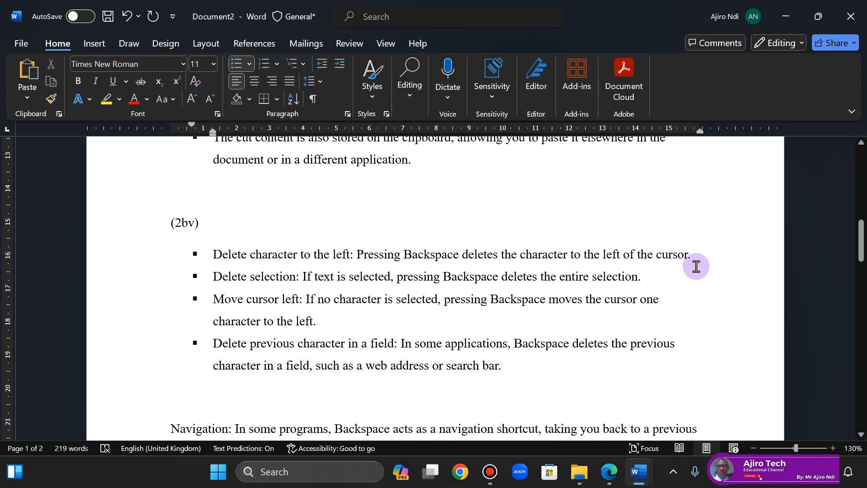
left_click(691, 254)
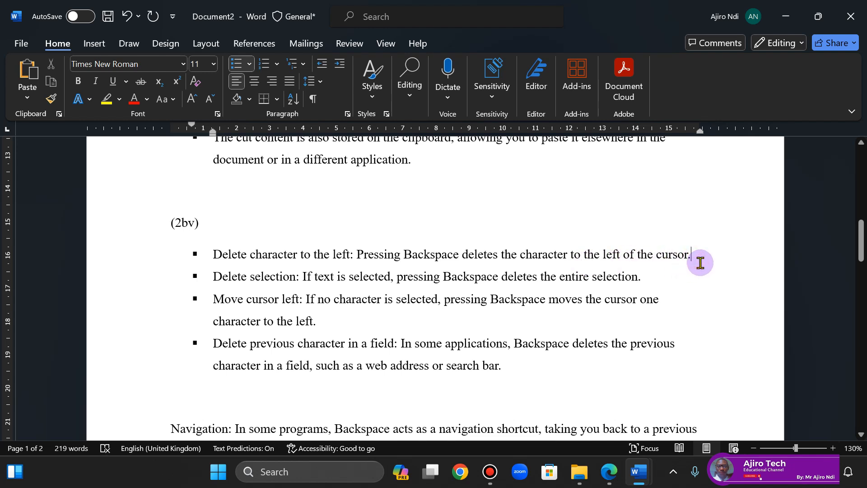
key("backspace")
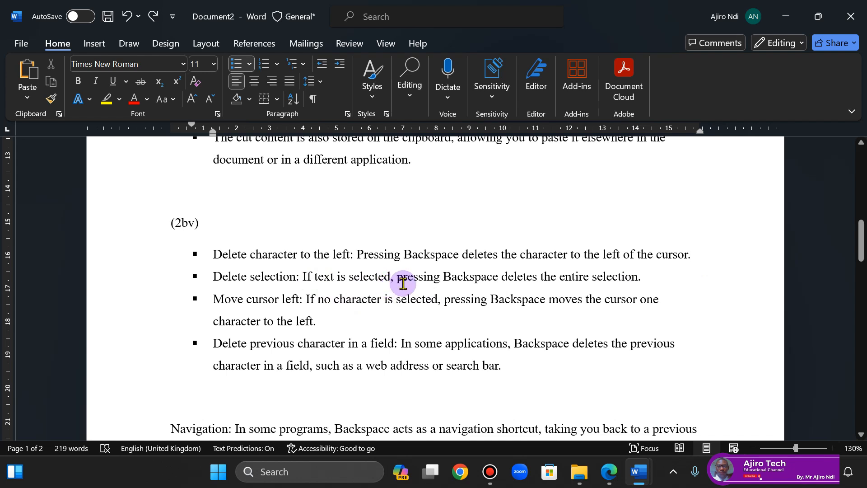
mouse_move(230, 266)
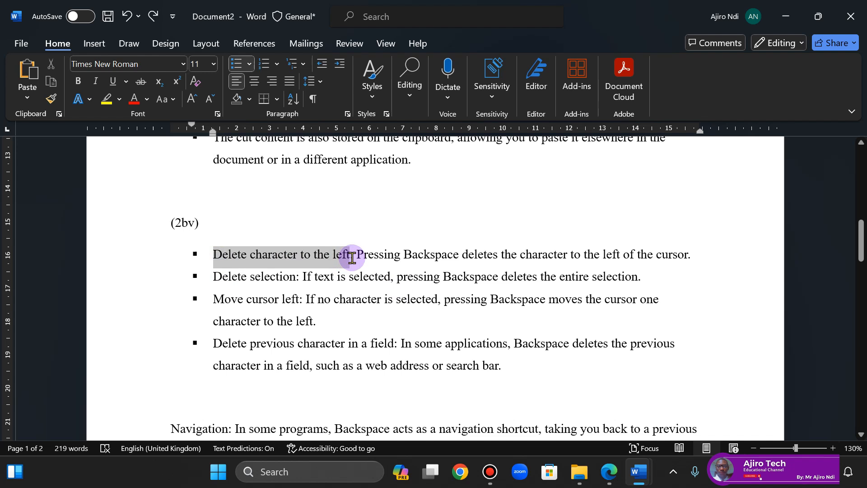
left_click(78, 81)
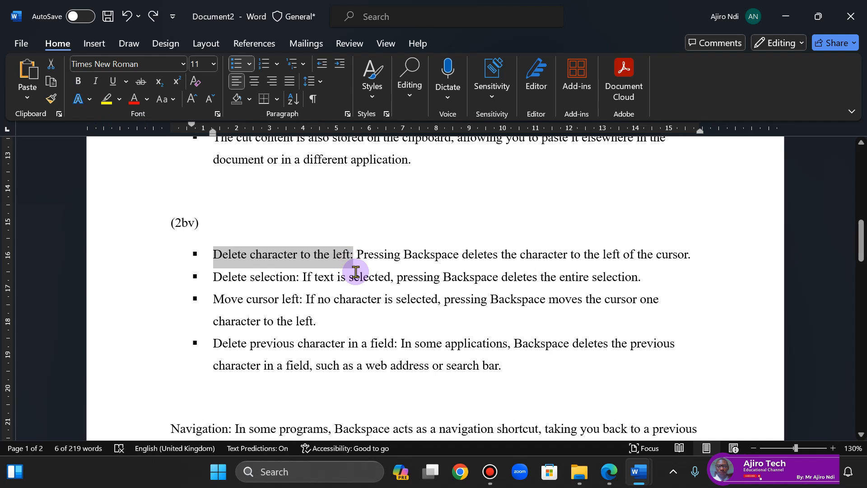
left_click(78, 81)
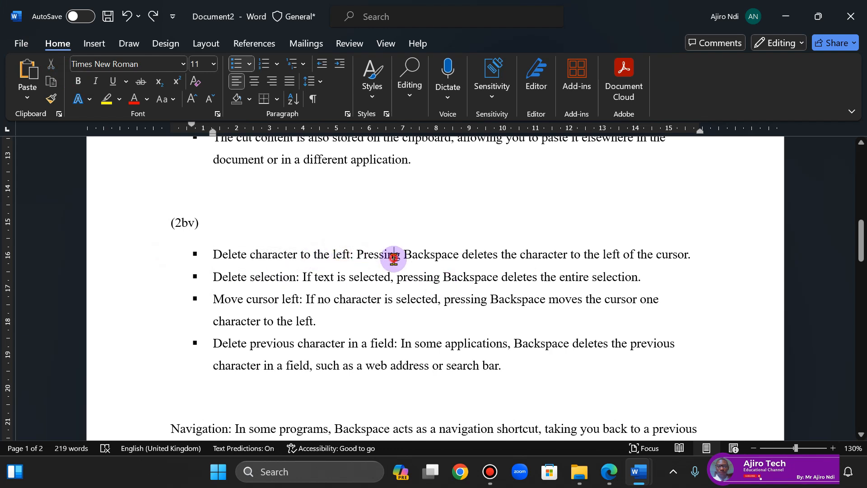
mouse_move(343, 290)
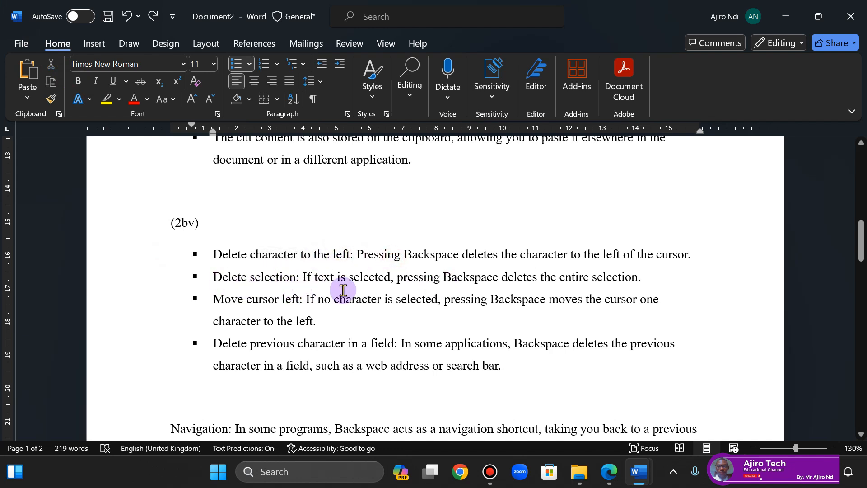
mouse_move(521, 288)
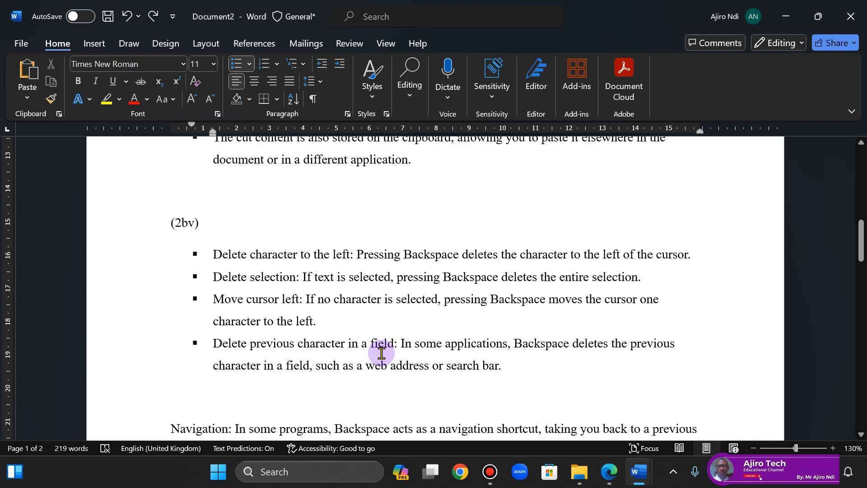
double_click(381, 343)
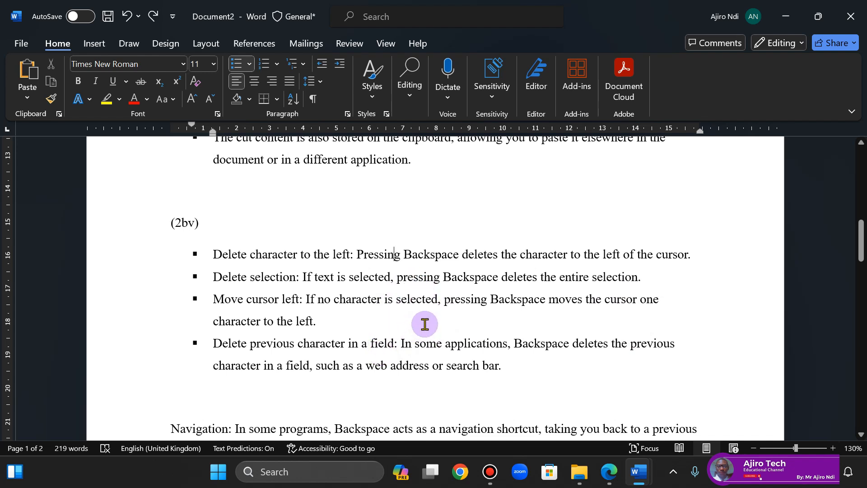
mouse_move(466, 316)
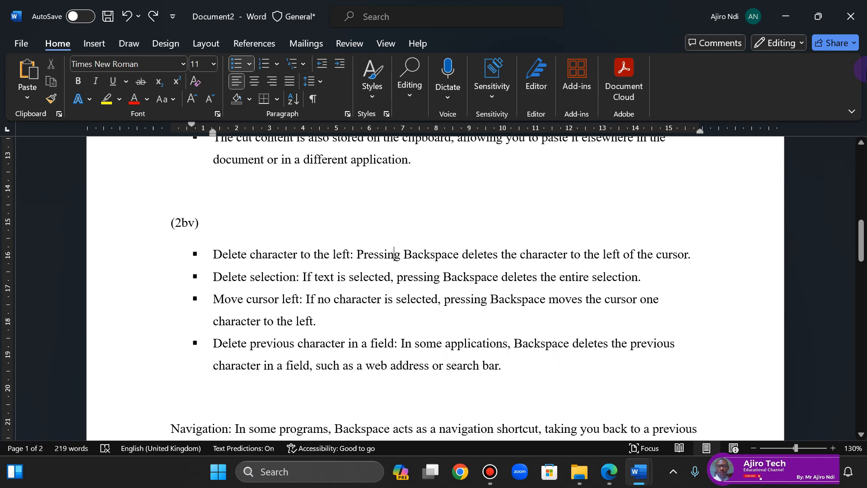
scroll("down", 3)
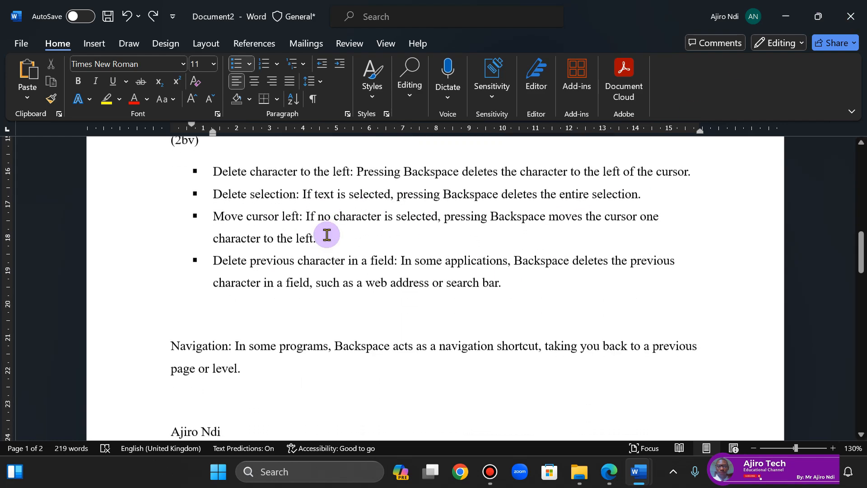
scroll("down", 3)
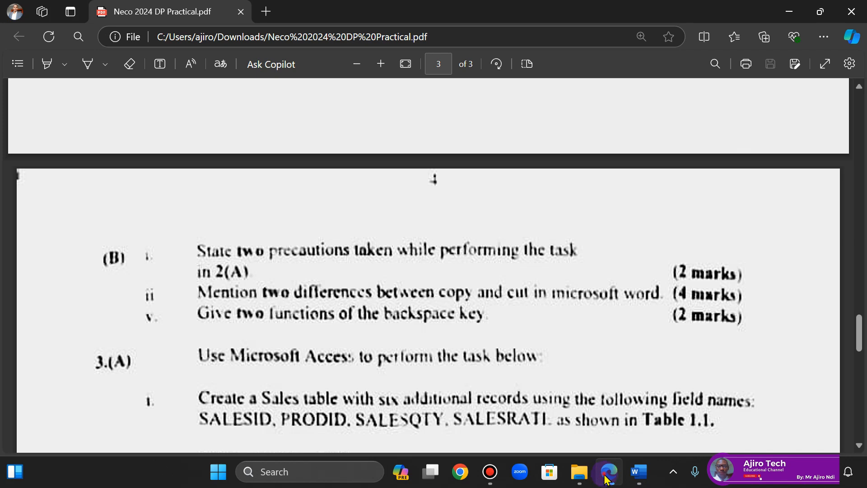
left_click(637, 471)
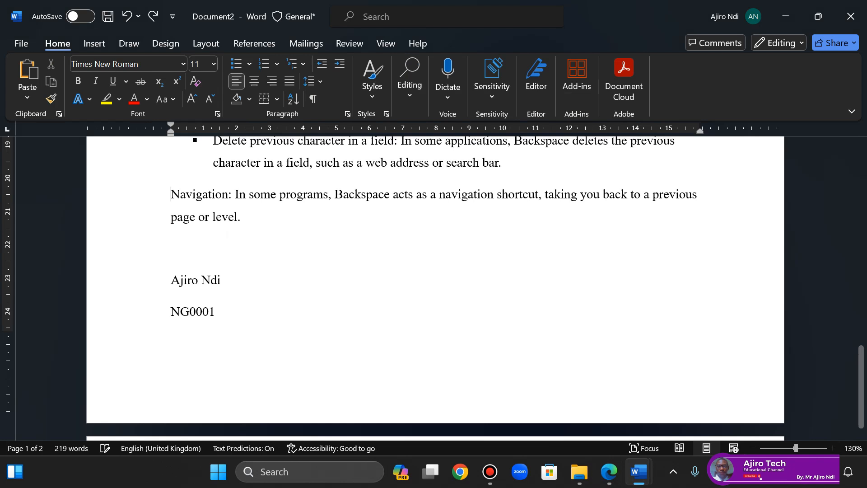
Make the Navigation paragraph a bullet point in the backspace list
left_click(235, 63)
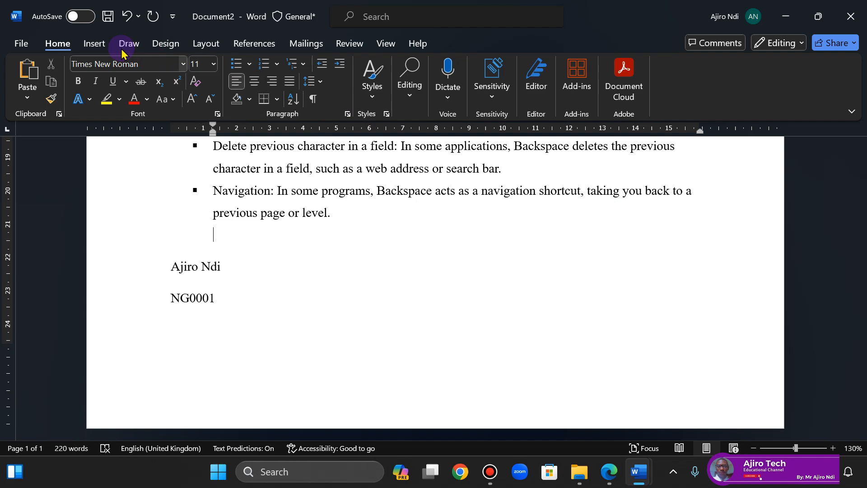
mouse_move(91, 28)
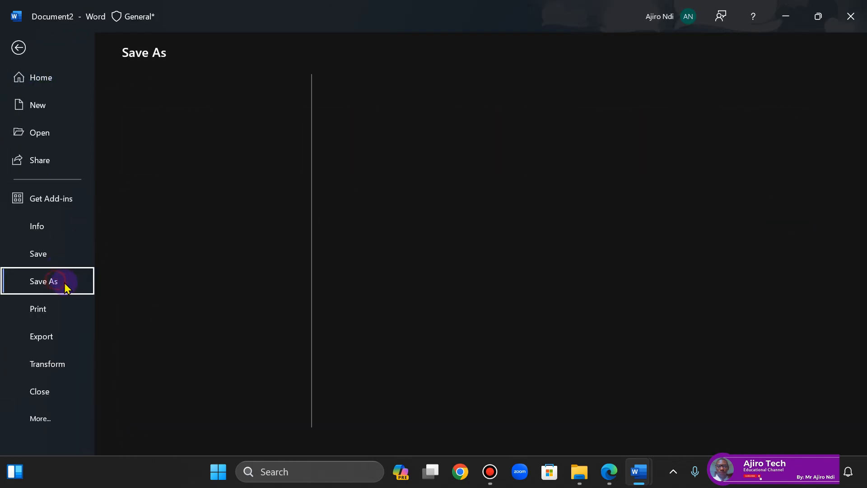
Browse from Save As to Downloads > NECO 2024 Data Processing
left_click(44, 281)
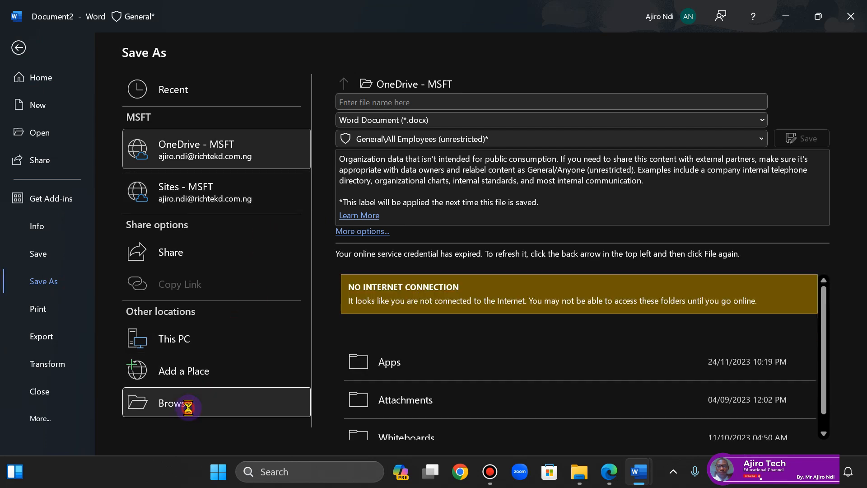
left_click(174, 403)
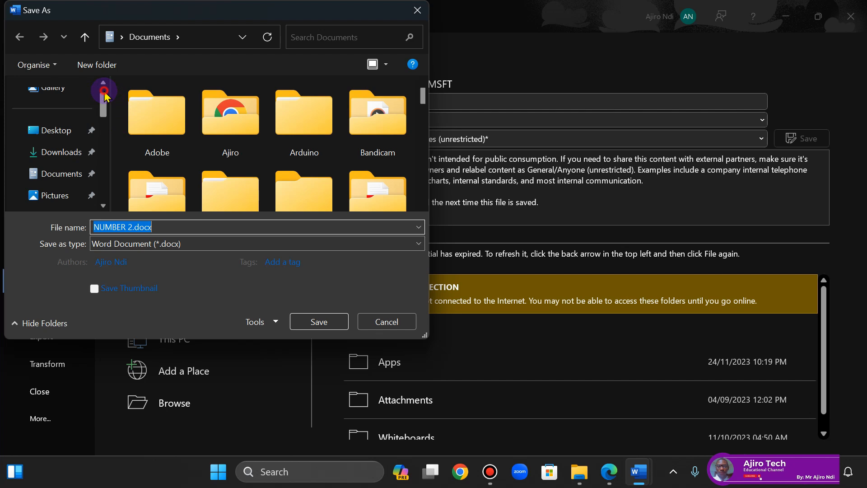
left_click(60, 152)
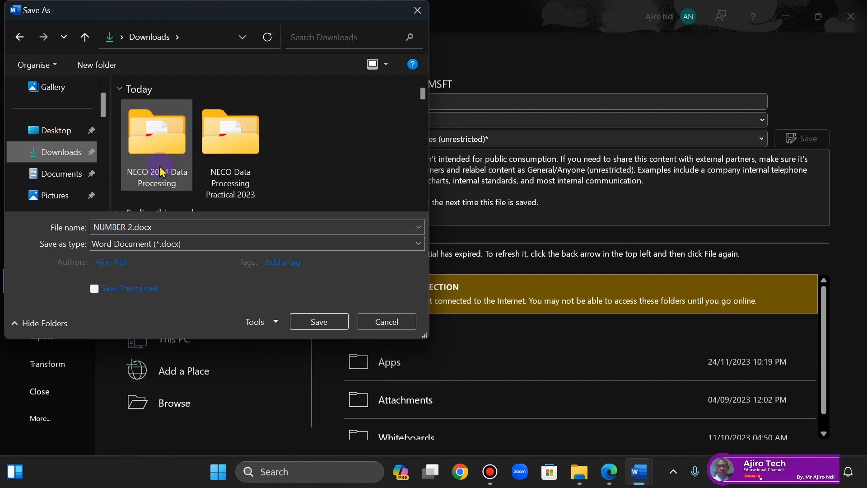
double_click(156, 133)
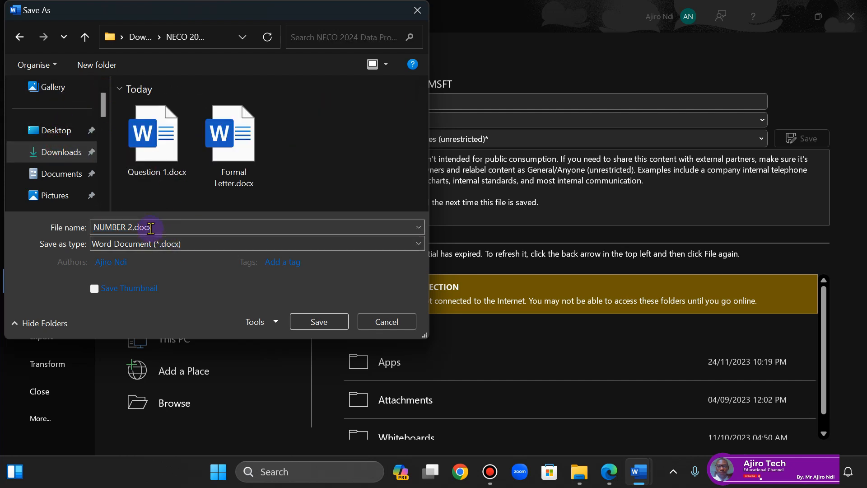
Save the answers document as Question 2.docx
type("Ques")
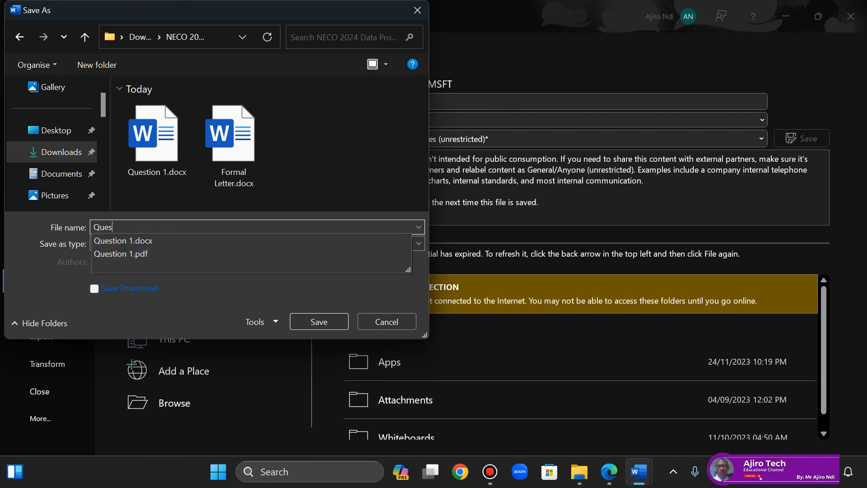
type("Question 2")
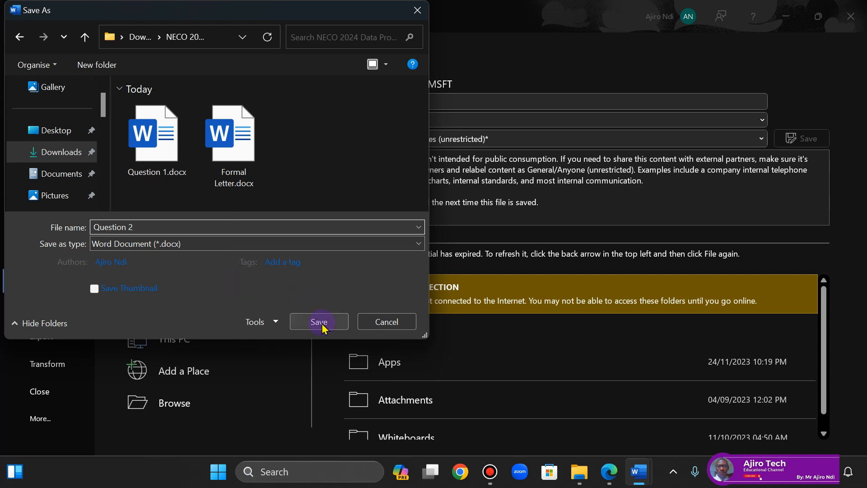
left_click(319, 322)
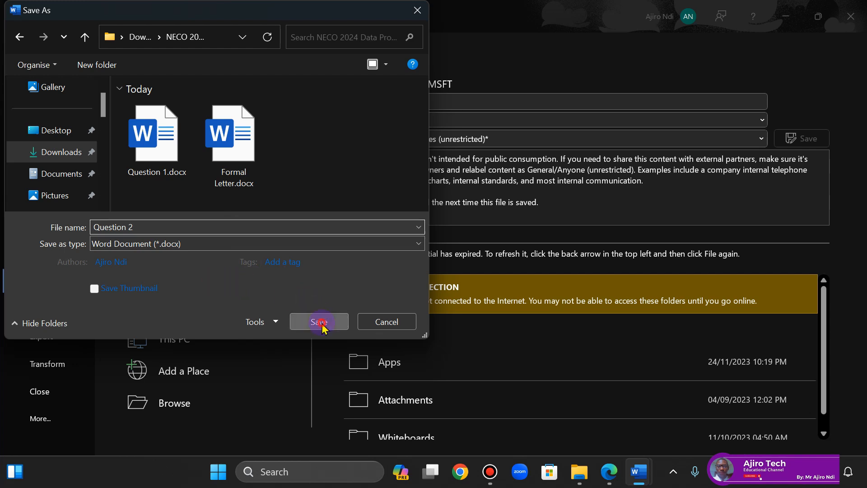
left_click(319, 322)
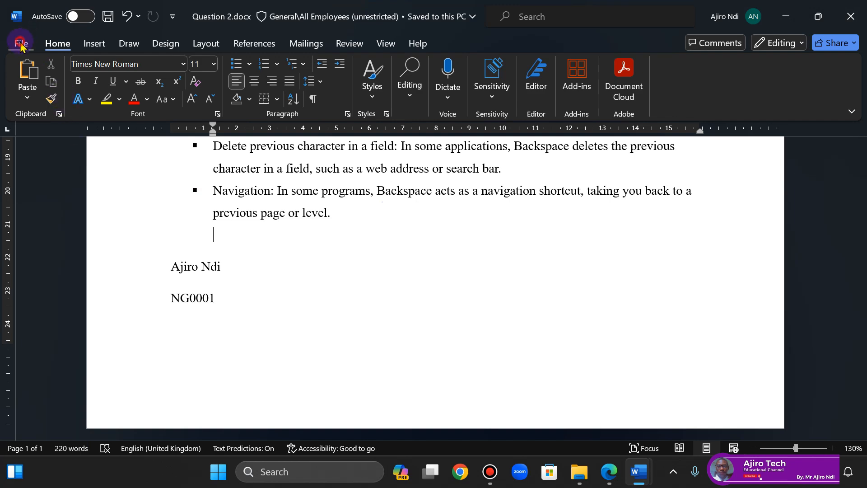
Switch to the exam PDF in Edge and scroll to question 3(A) and its Sales table
left_click(20, 43)
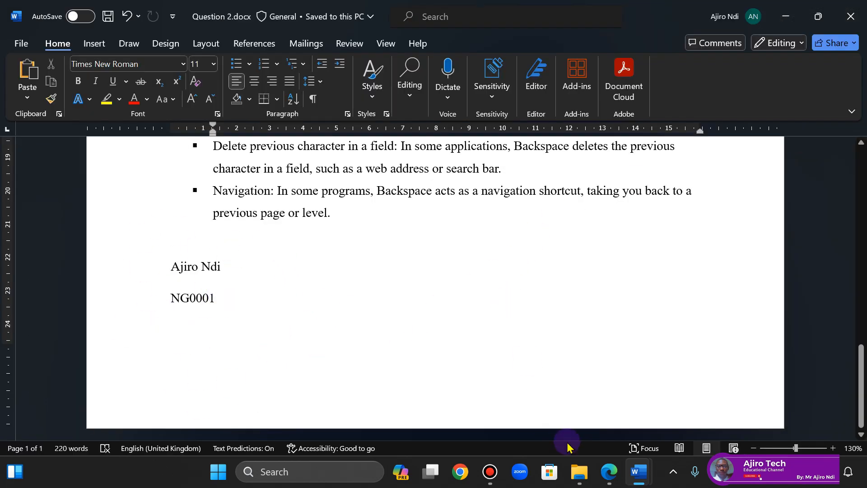
left_click(607, 471)
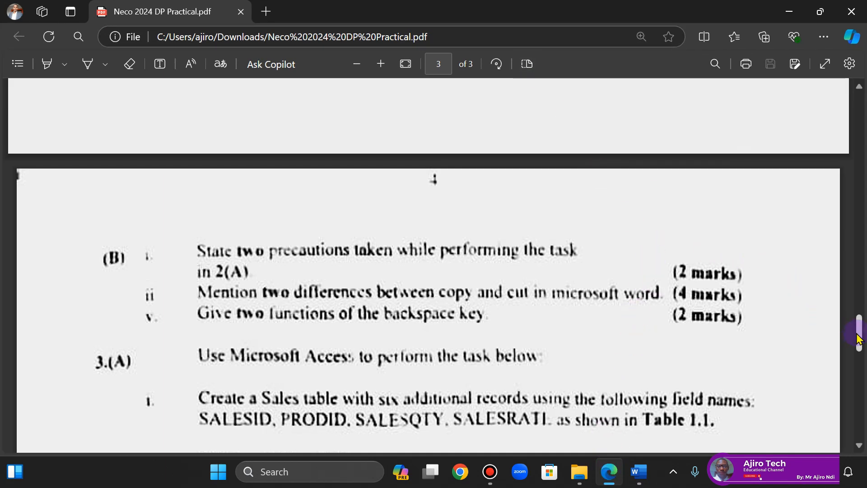
scroll("down", 3)
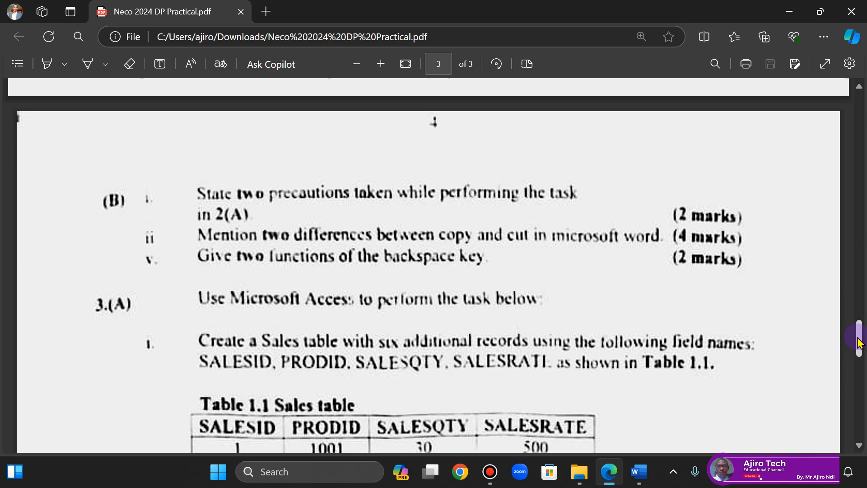
scroll("down", 3)
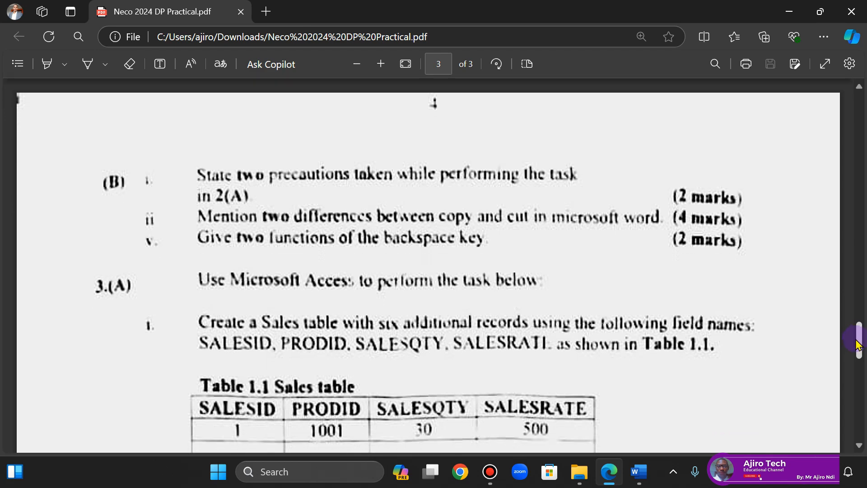